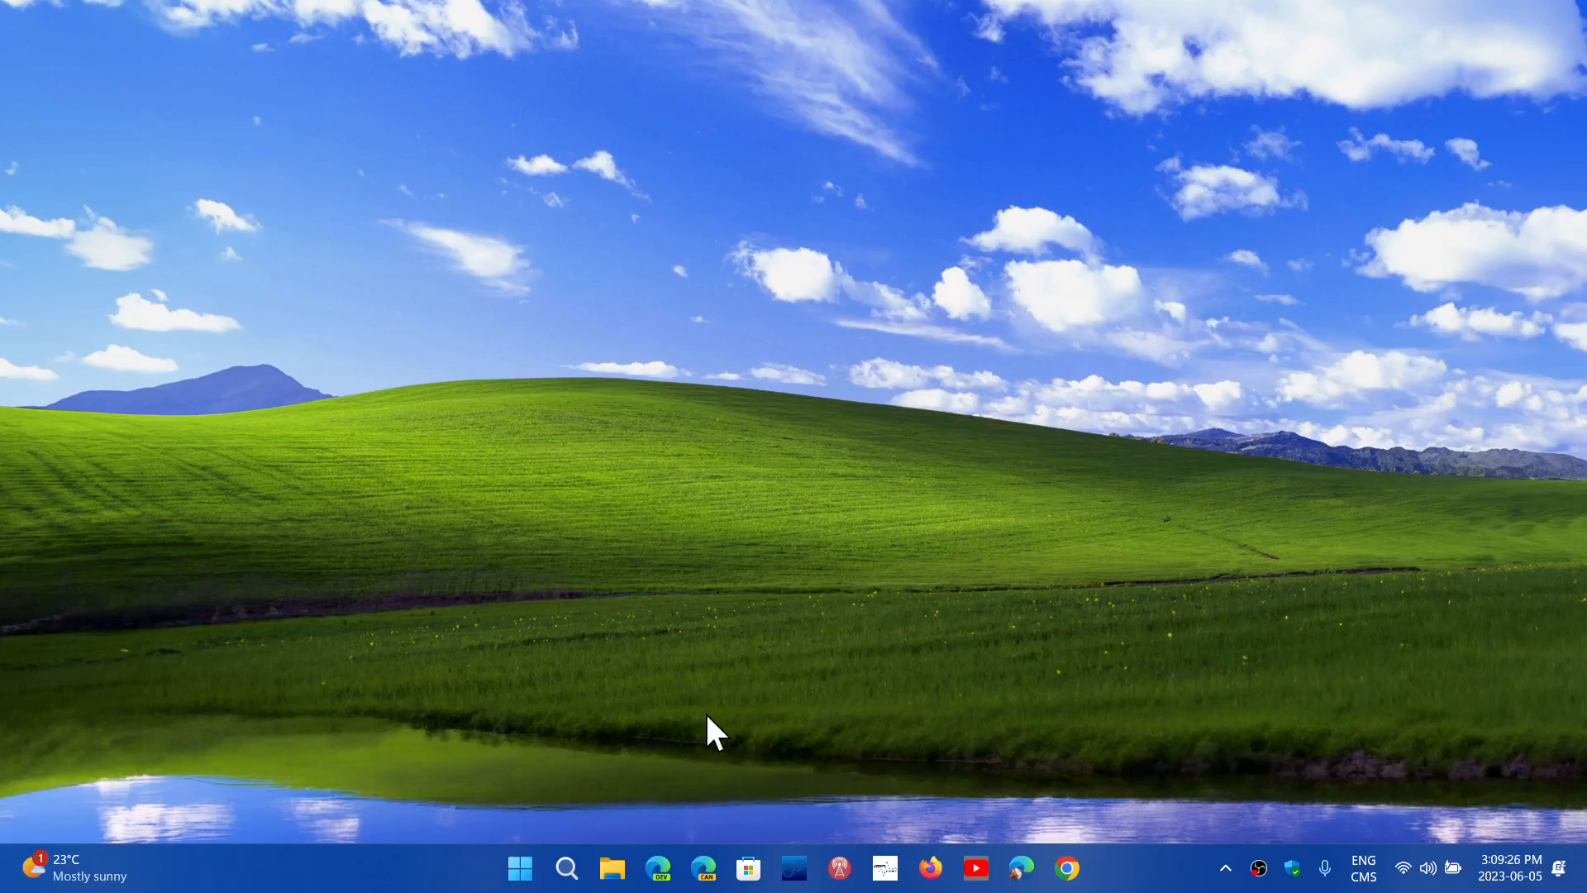
{"action": "mouse_move", "coordinate": [612, 869]}
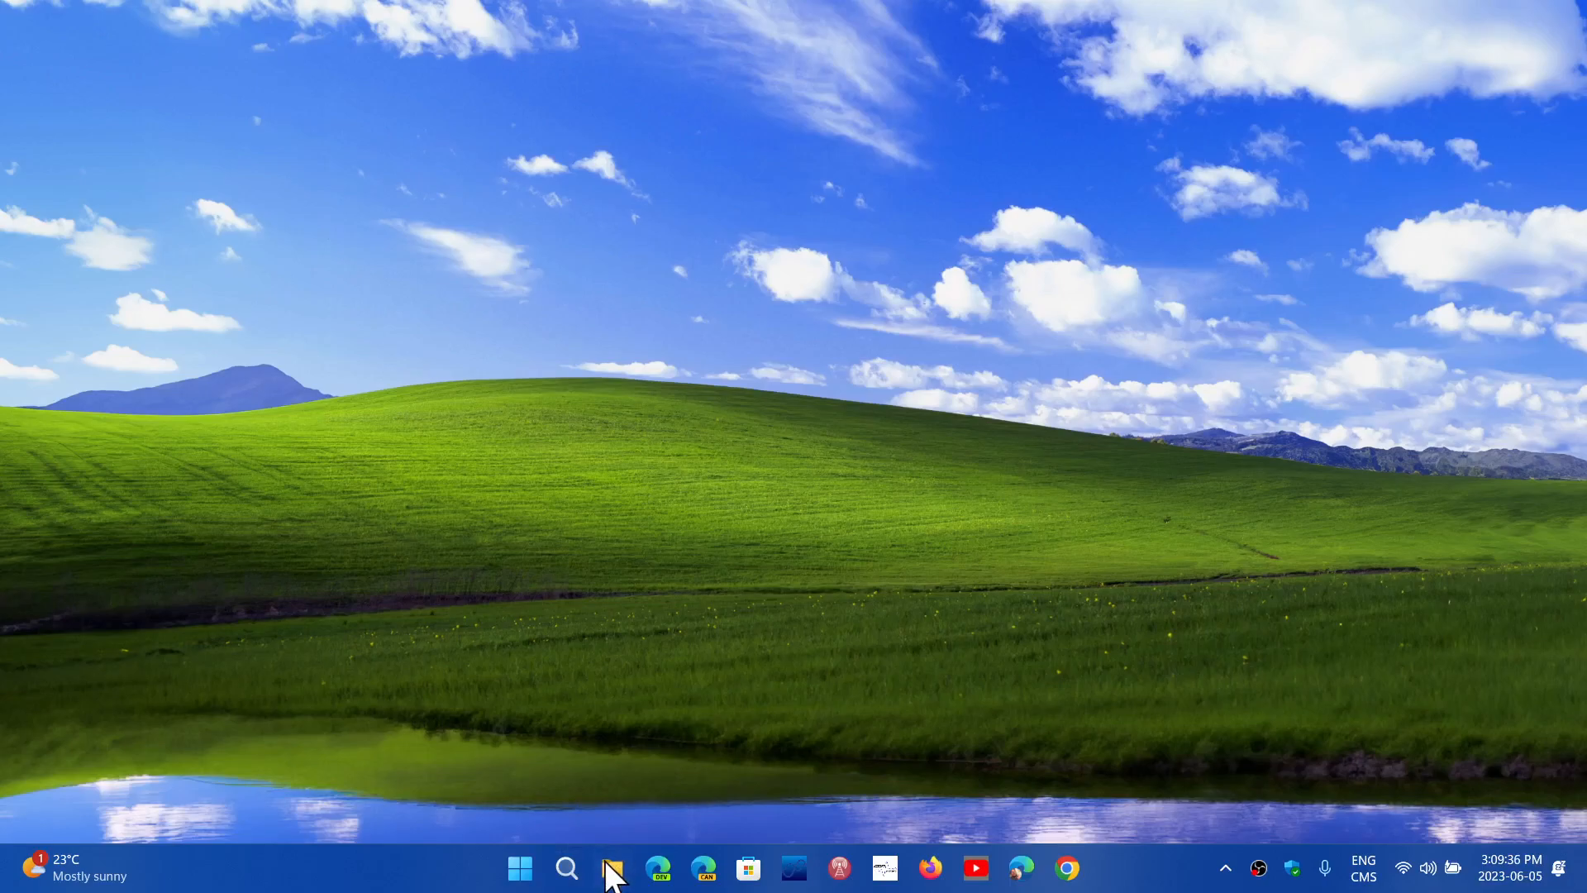
- Launch File Explorer from the taskbar and display the Downloads folder's 5,218 items
{"action": "left_click", "coordinate": [612, 868]}
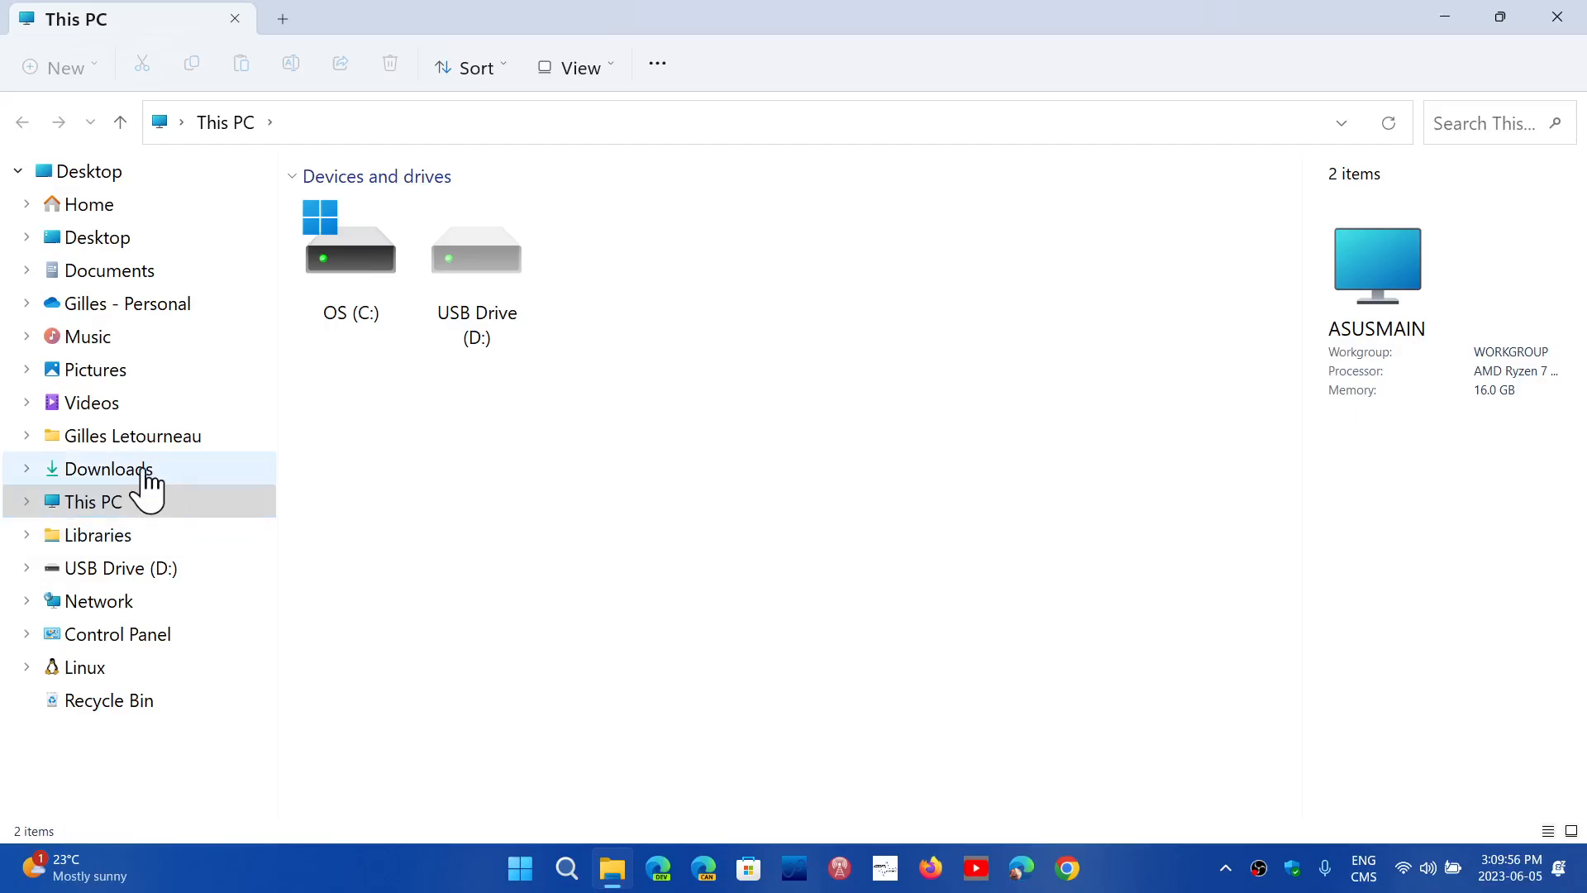
{"action": "left_click", "coordinate": [108, 467]}
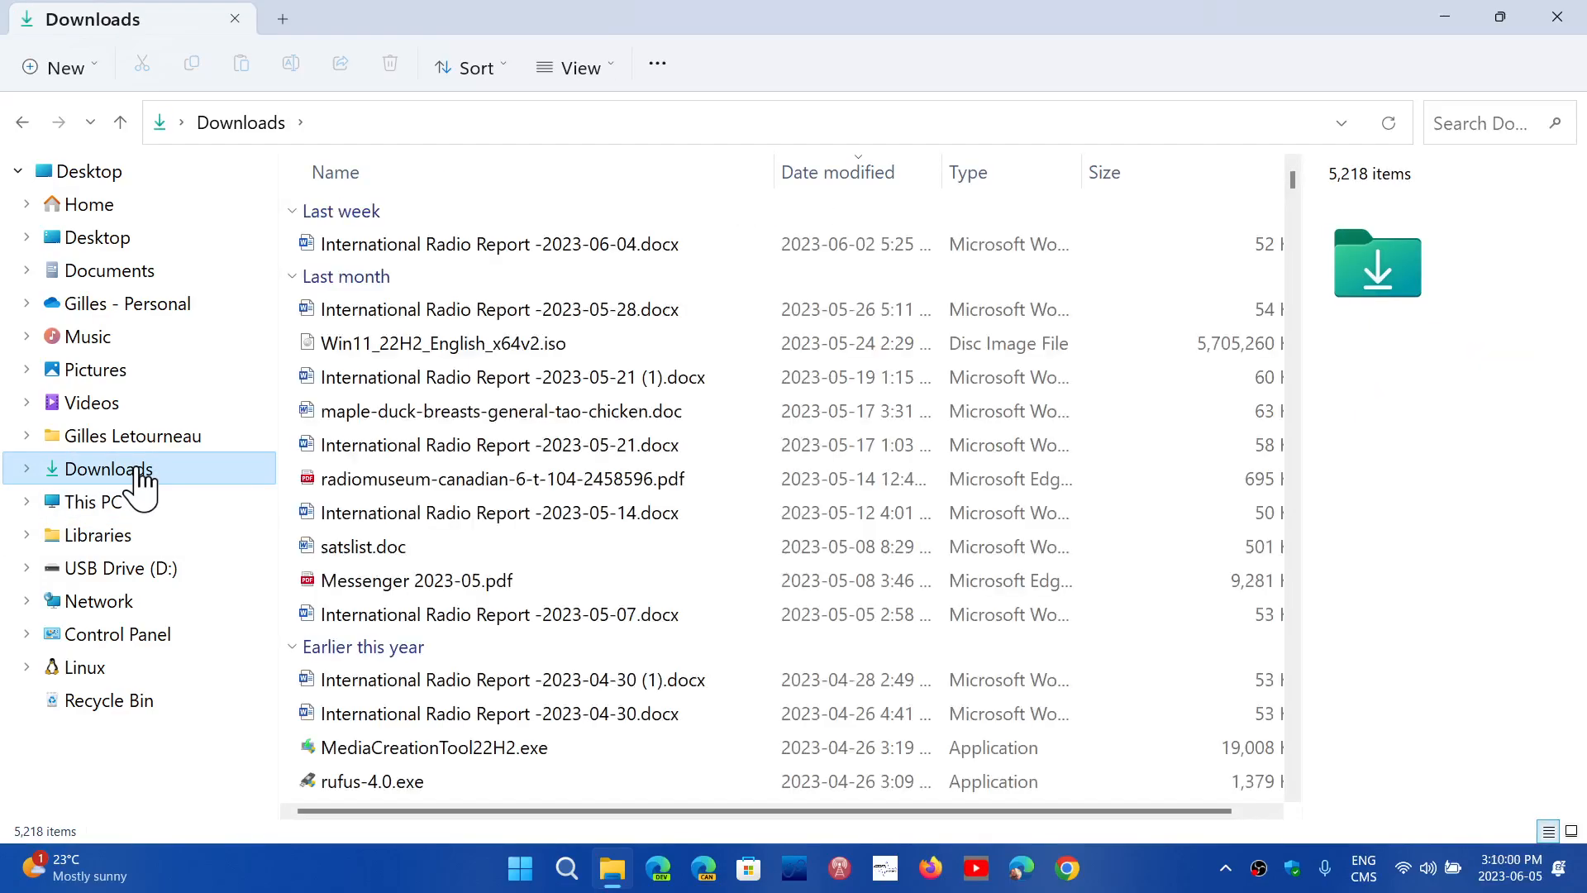
{"action": "left_click", "coordinate": [500, 244]}
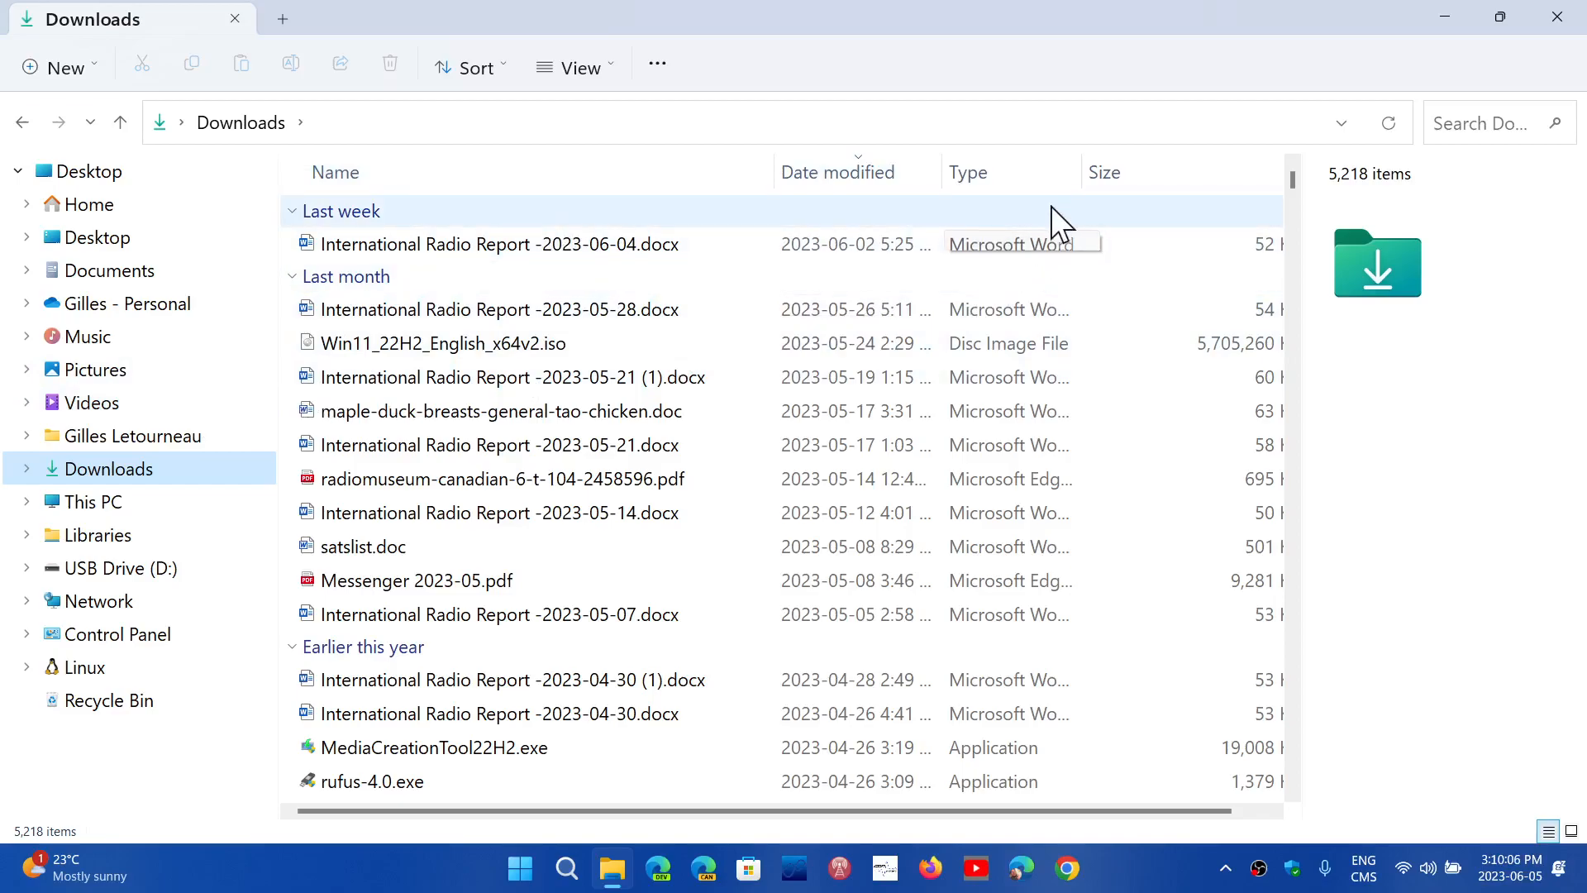
{"action": "mouse_move", "coordinate": [580, 225]}
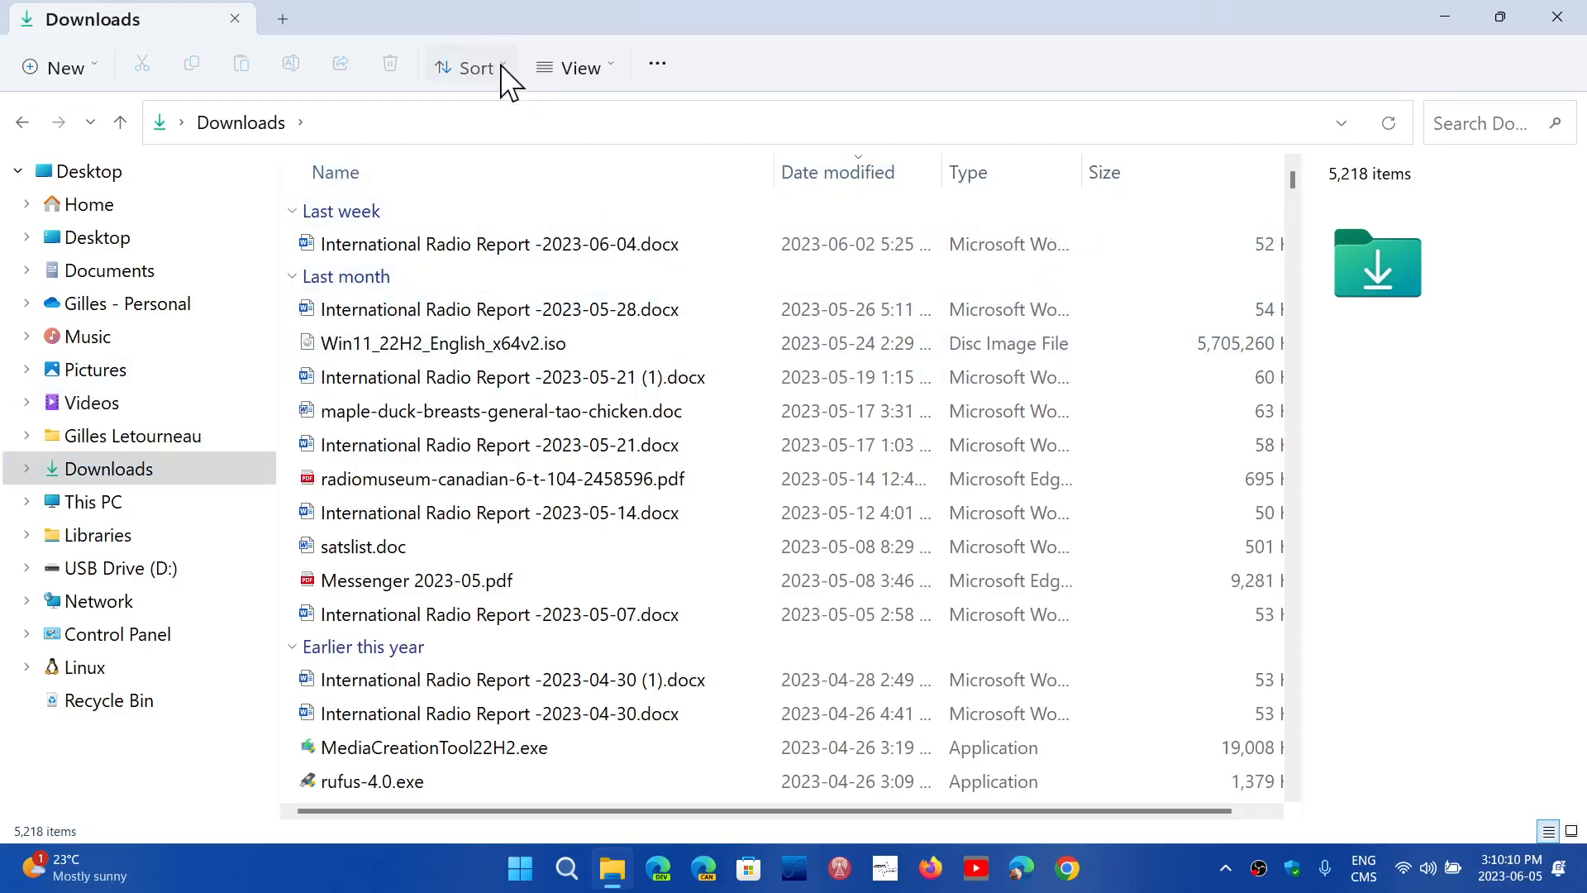
{"action": "left_click", "coordinate": [466, 68]}
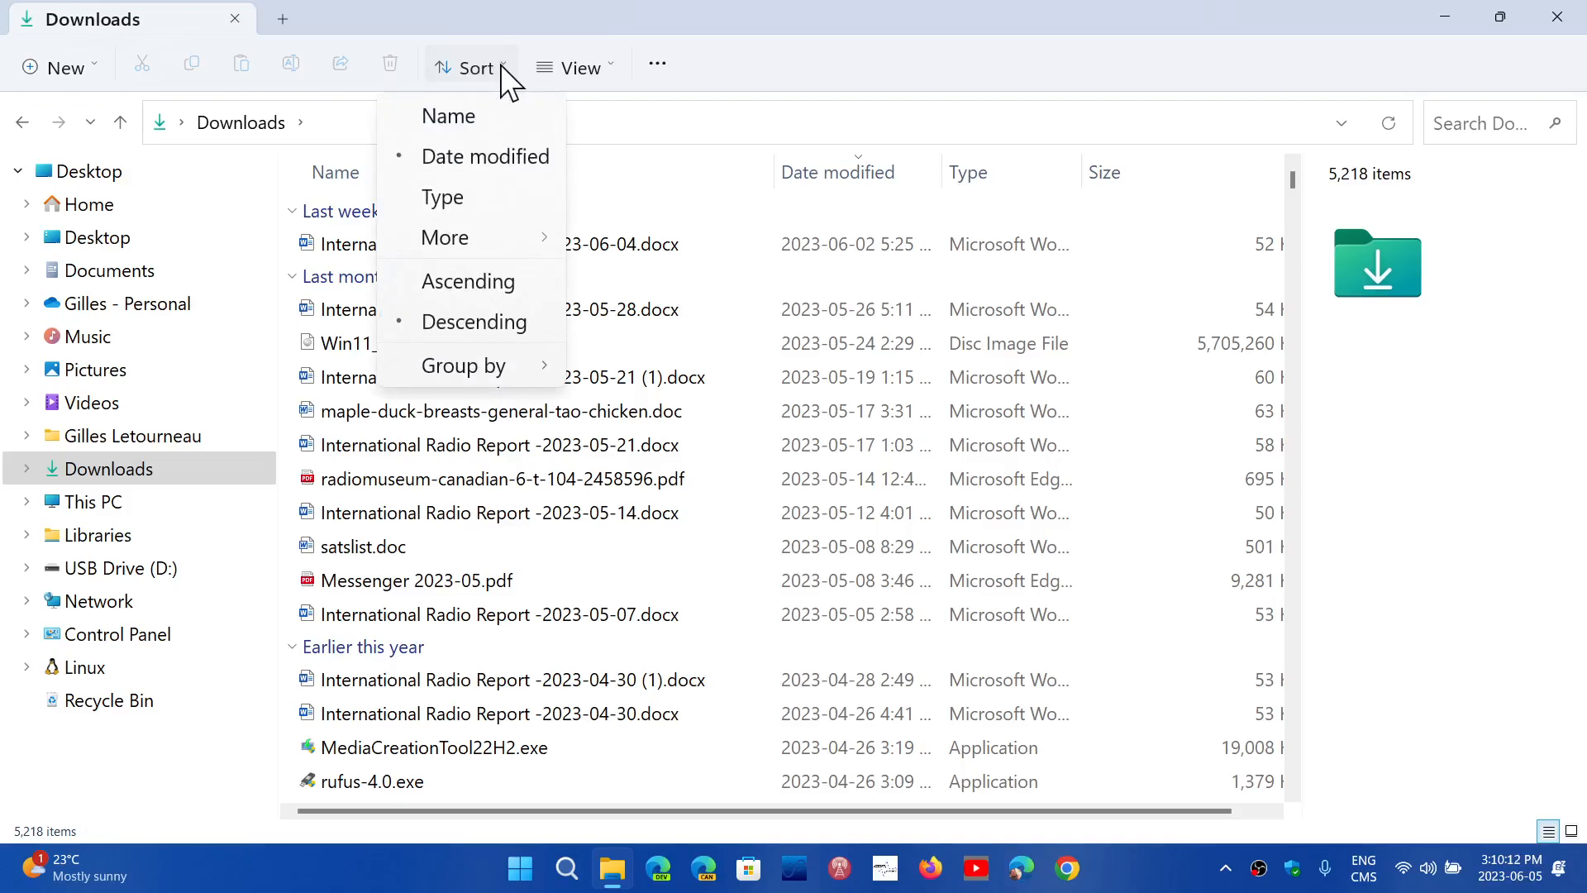
{"action": "mouse_move", "coordinate": [468, 83]}
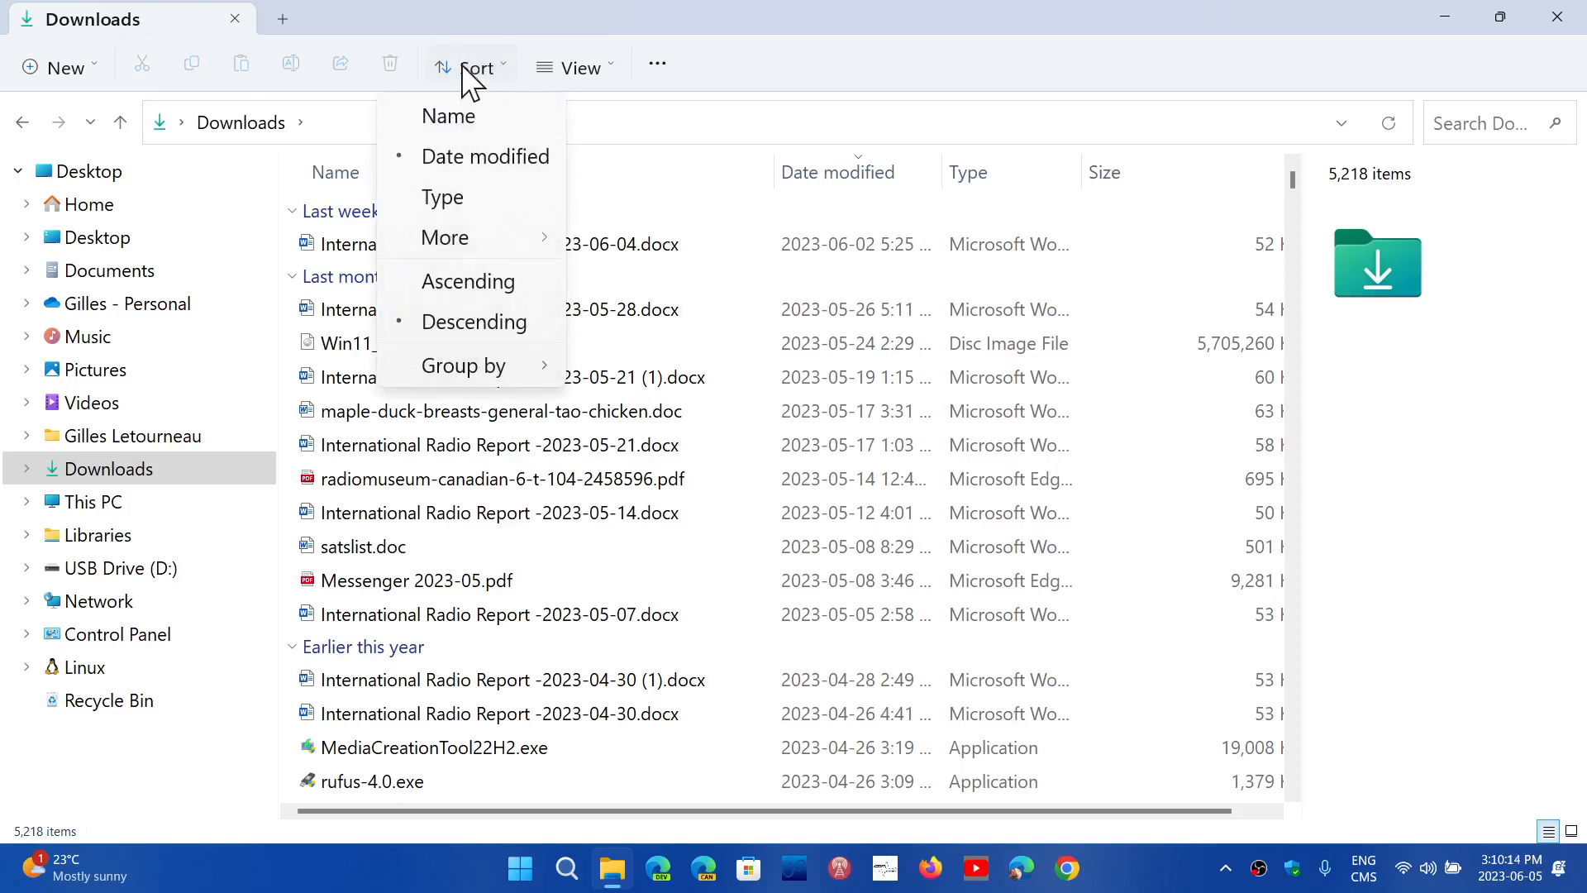
{"action": "left_click", "coordinate": [576, 67]}
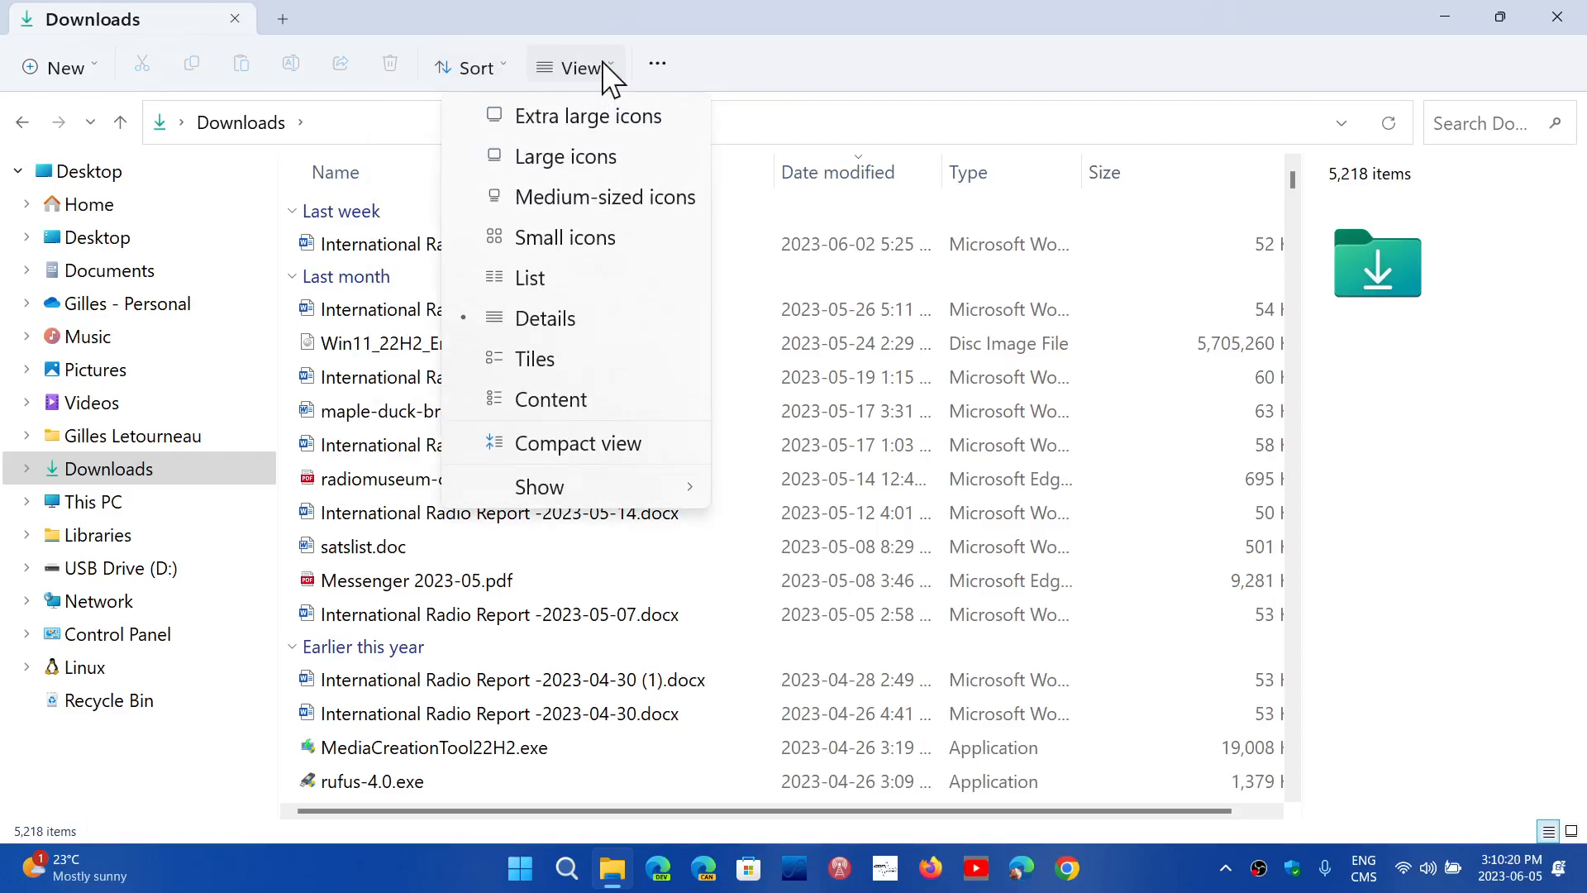
{"action": "mouse_move", "coordinate": [545, 317]}
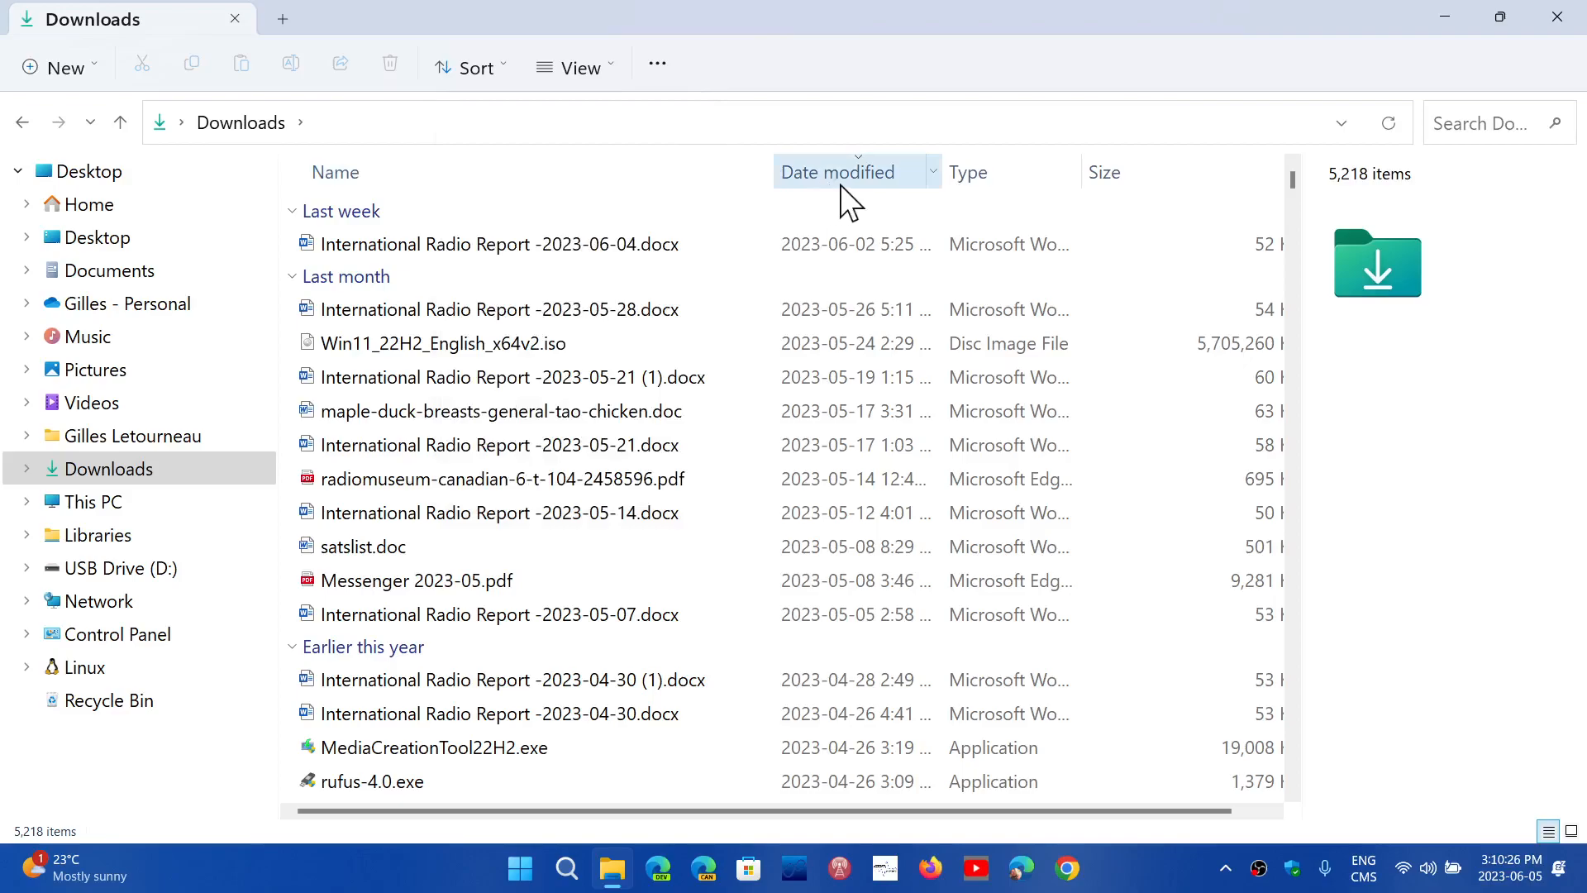
{"action": "mouse_move", "coordinate": [1006, 171]}
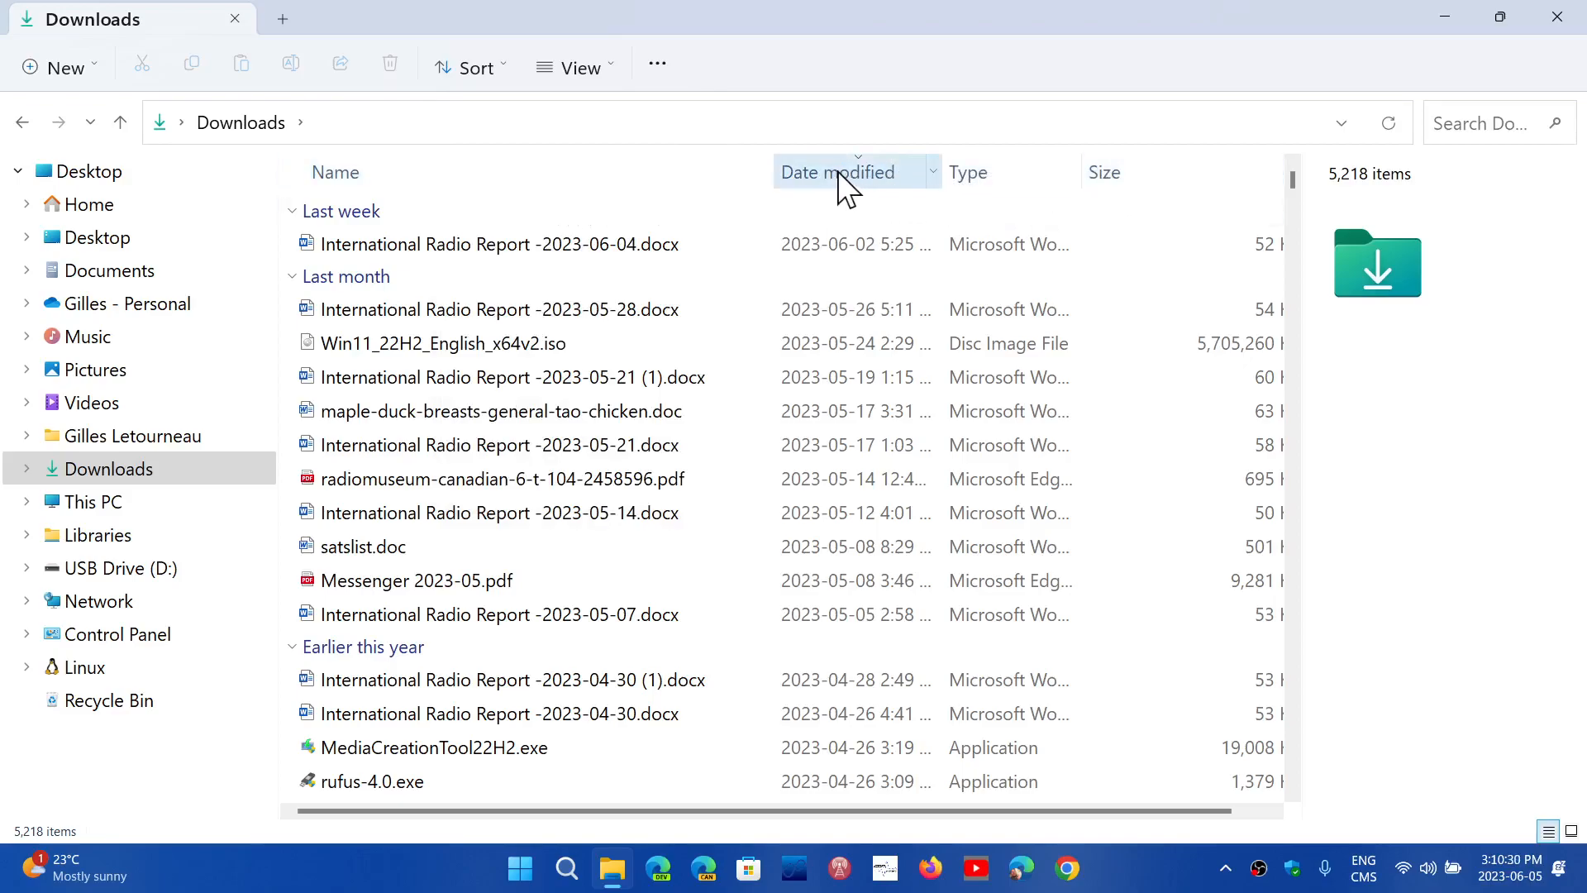
{"action": "left_click", "coordinate": [836, 172]}
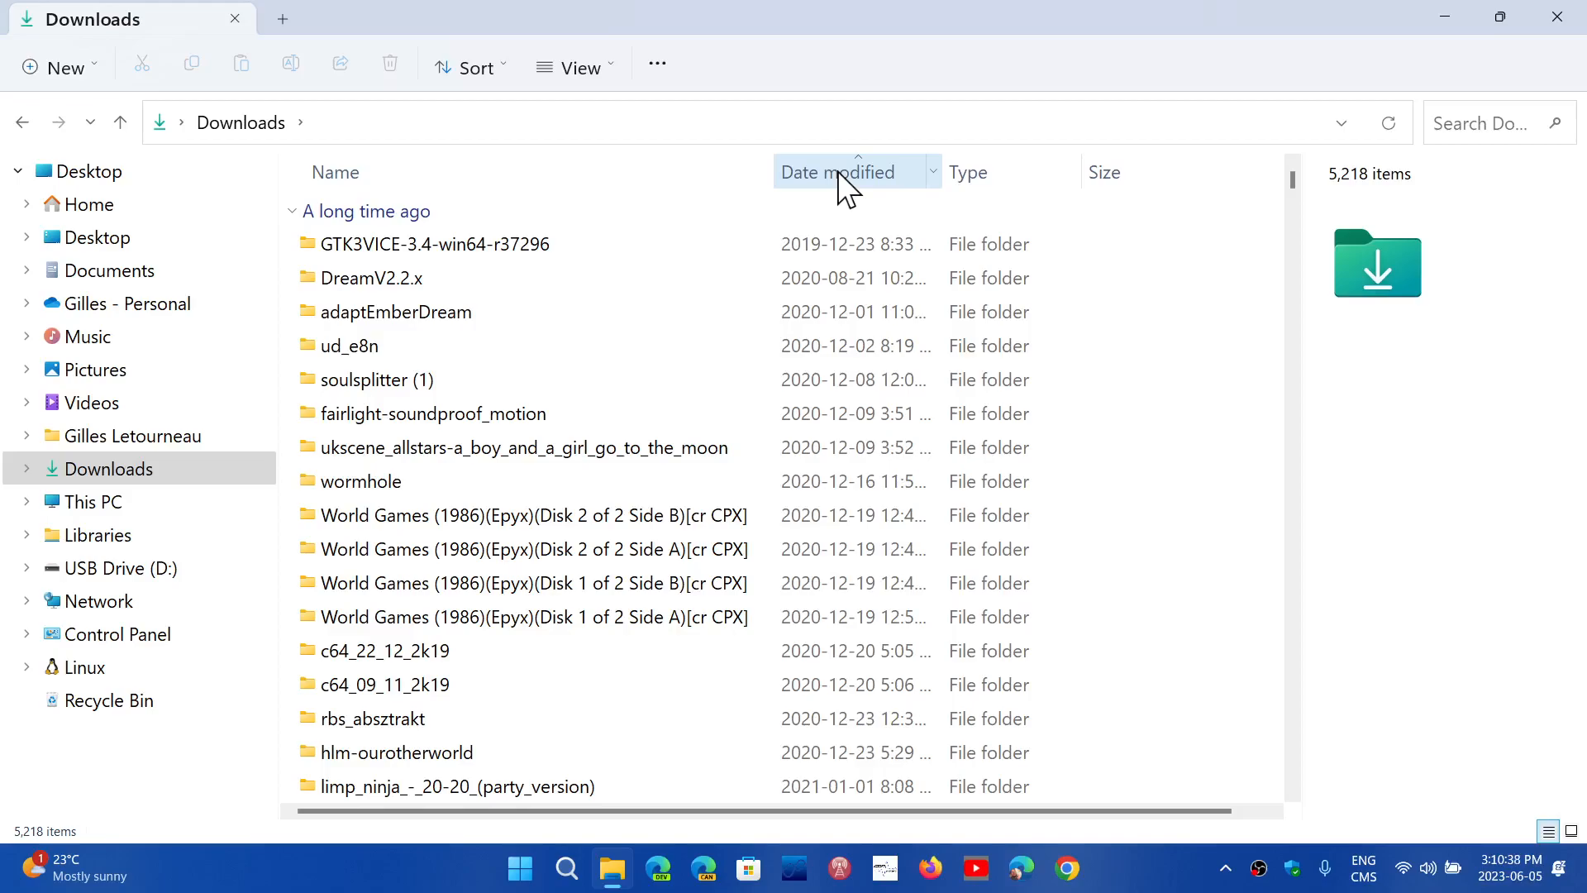
{"action": "mouse_move", "coordinate": [865, 182]}
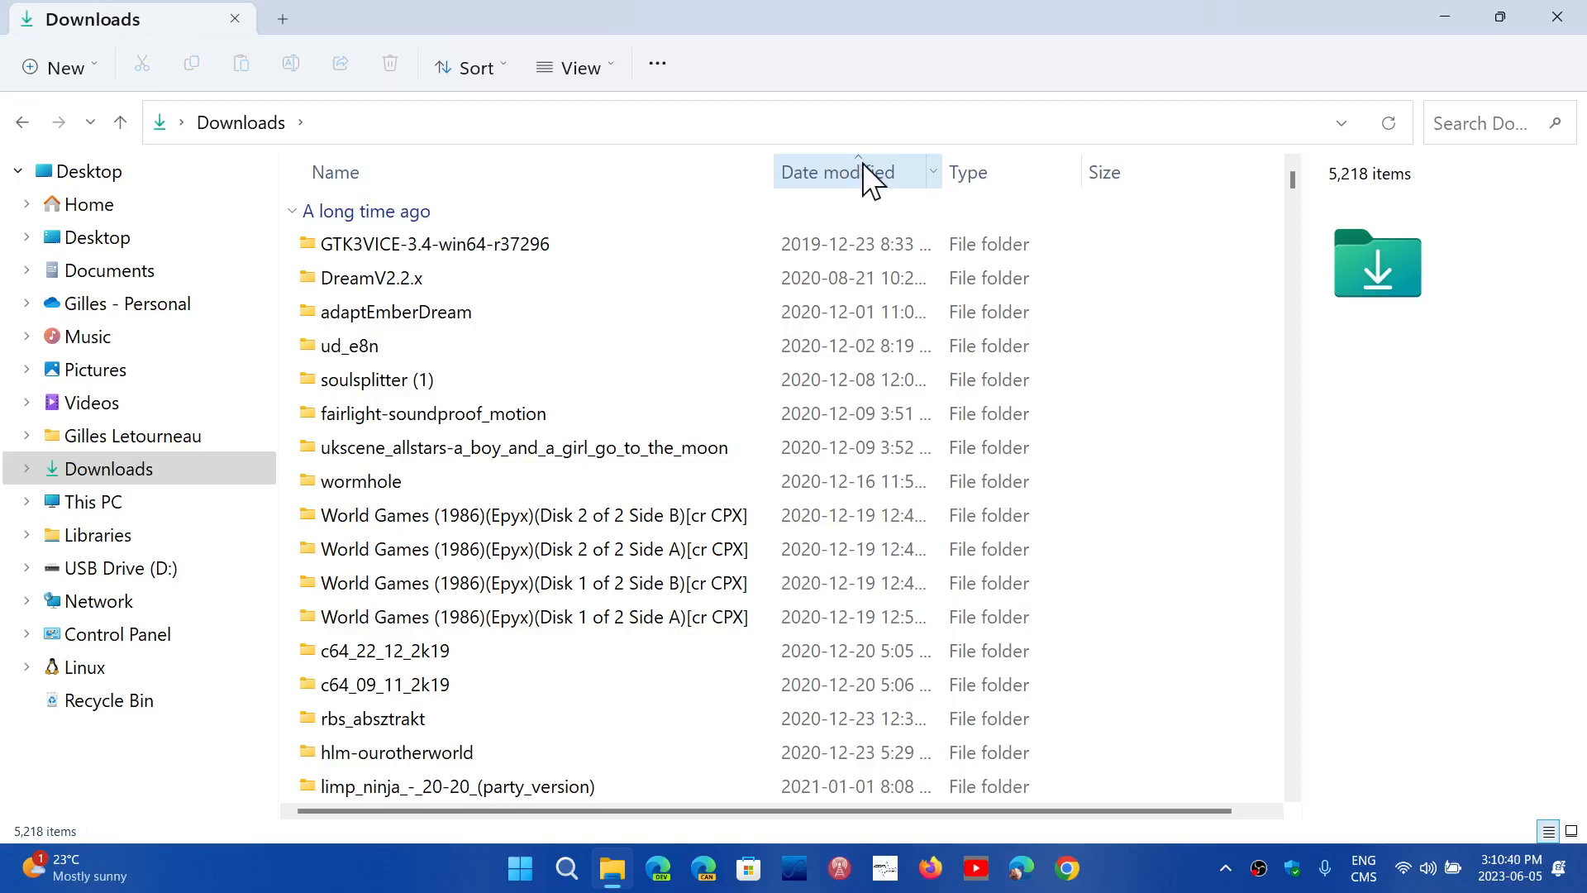
{"action": "mouse_move", "coordinate": [862, 197]}
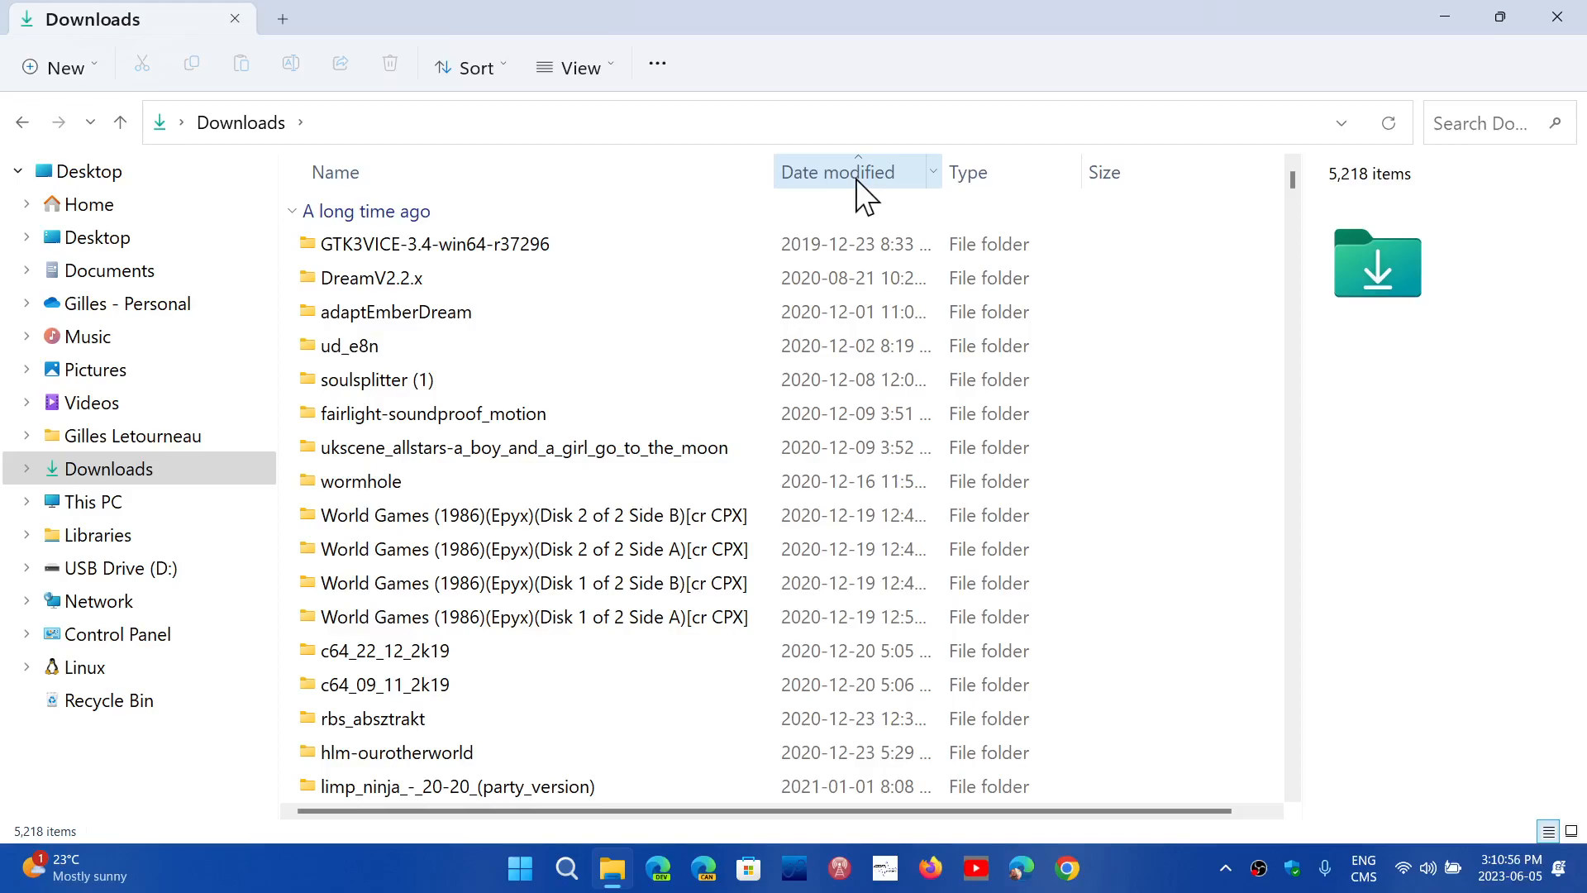
{"action": "left_click", "coordinate": [836, 172]}
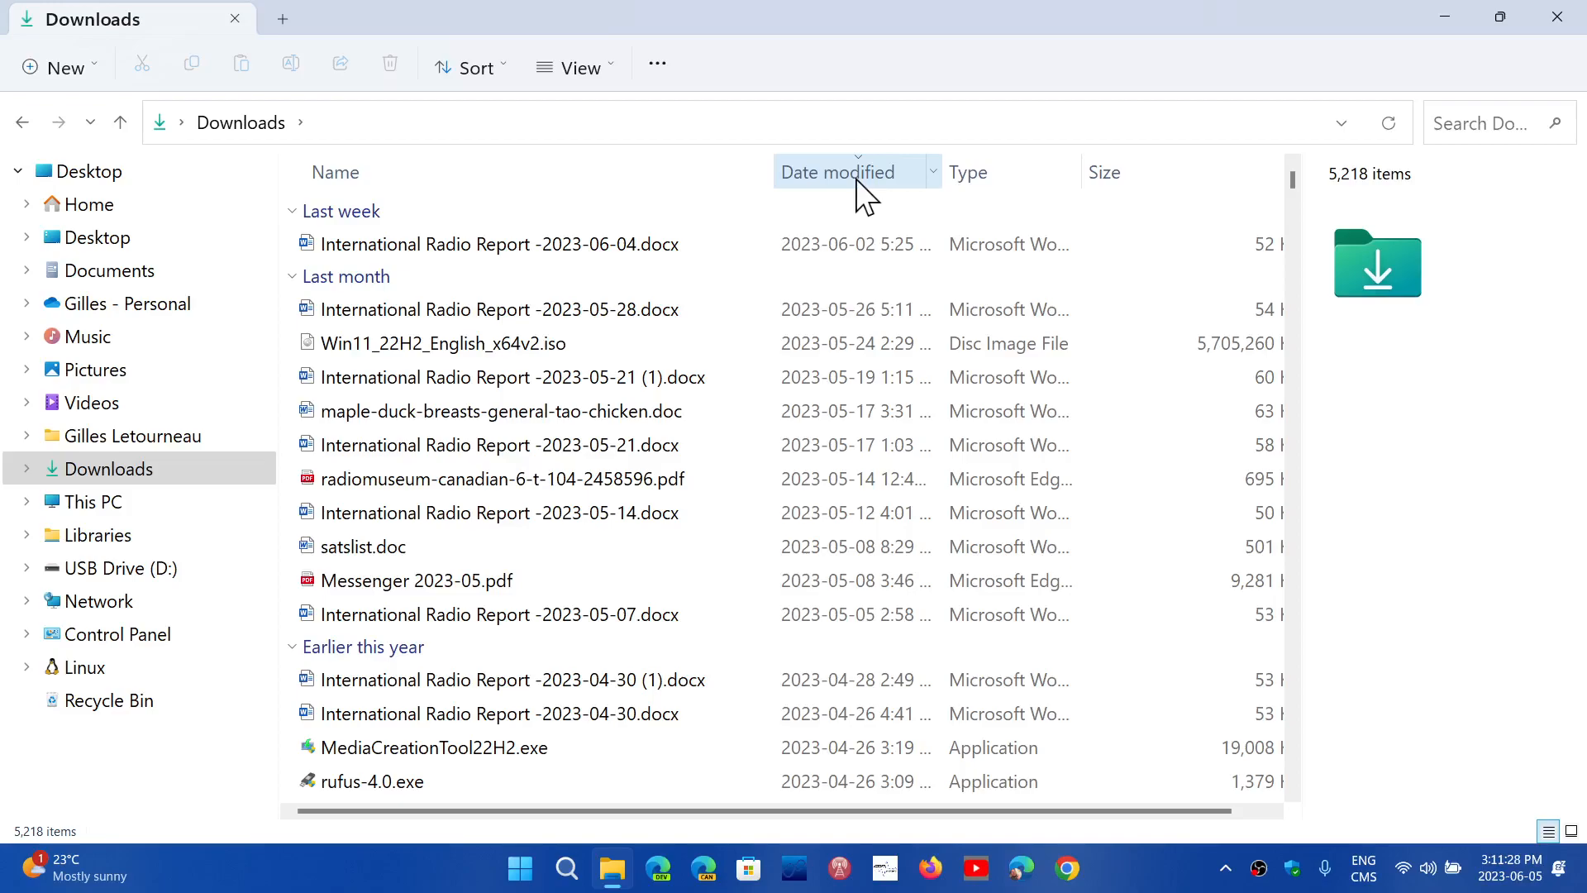
{"action": "mouse_move", "coordinate": [851, 197]}
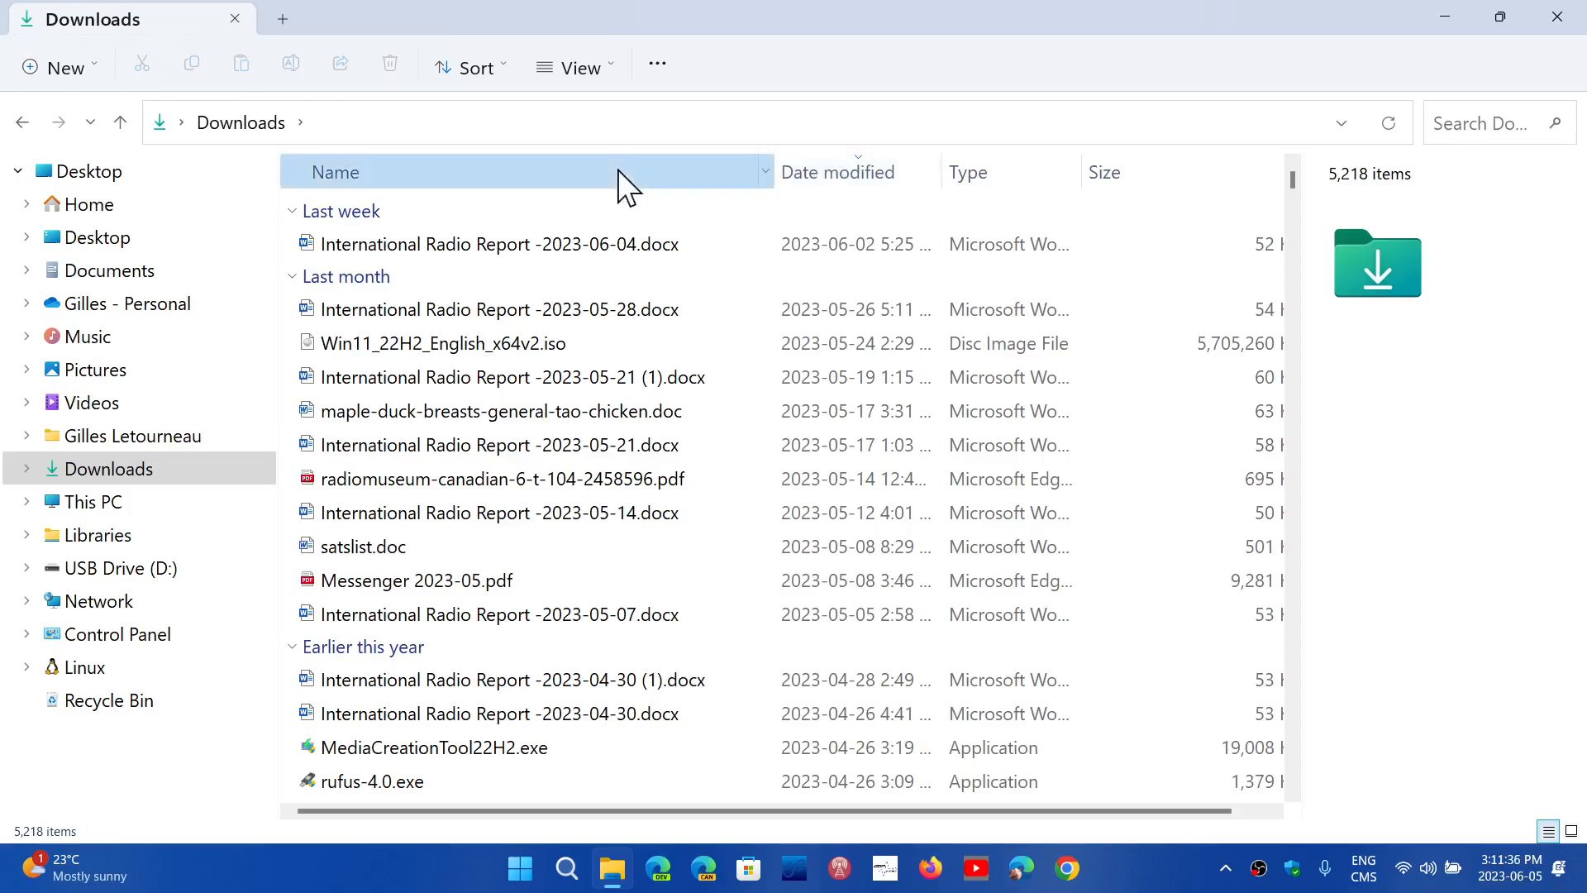
{"action": "left_click", "coordinate": [335, 172]}
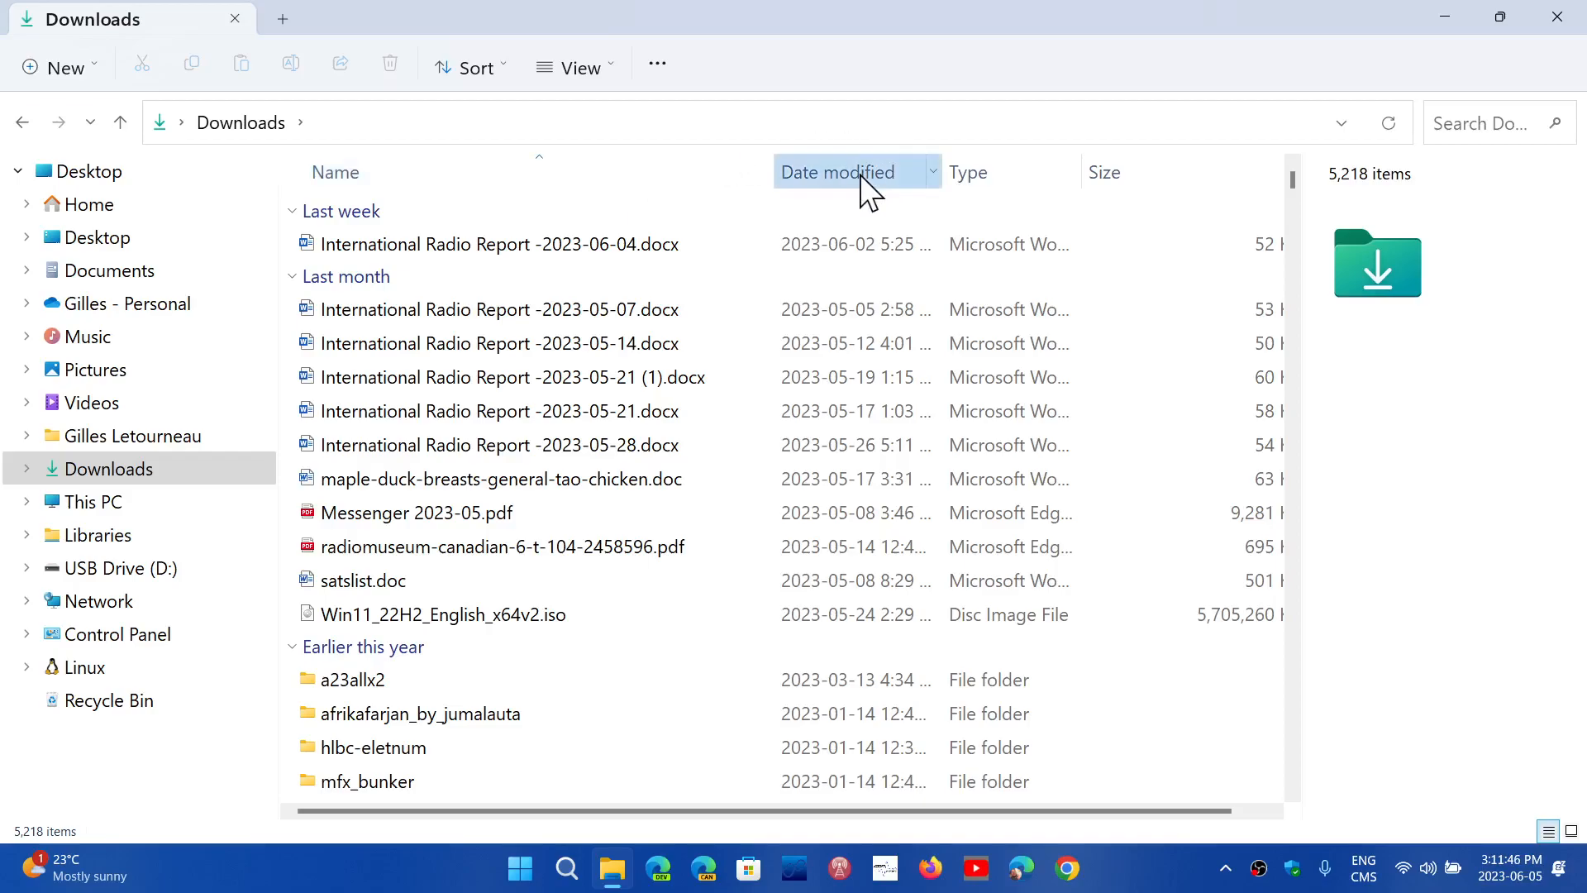
{"action": "left_click", "coordinate": [838, 171]}
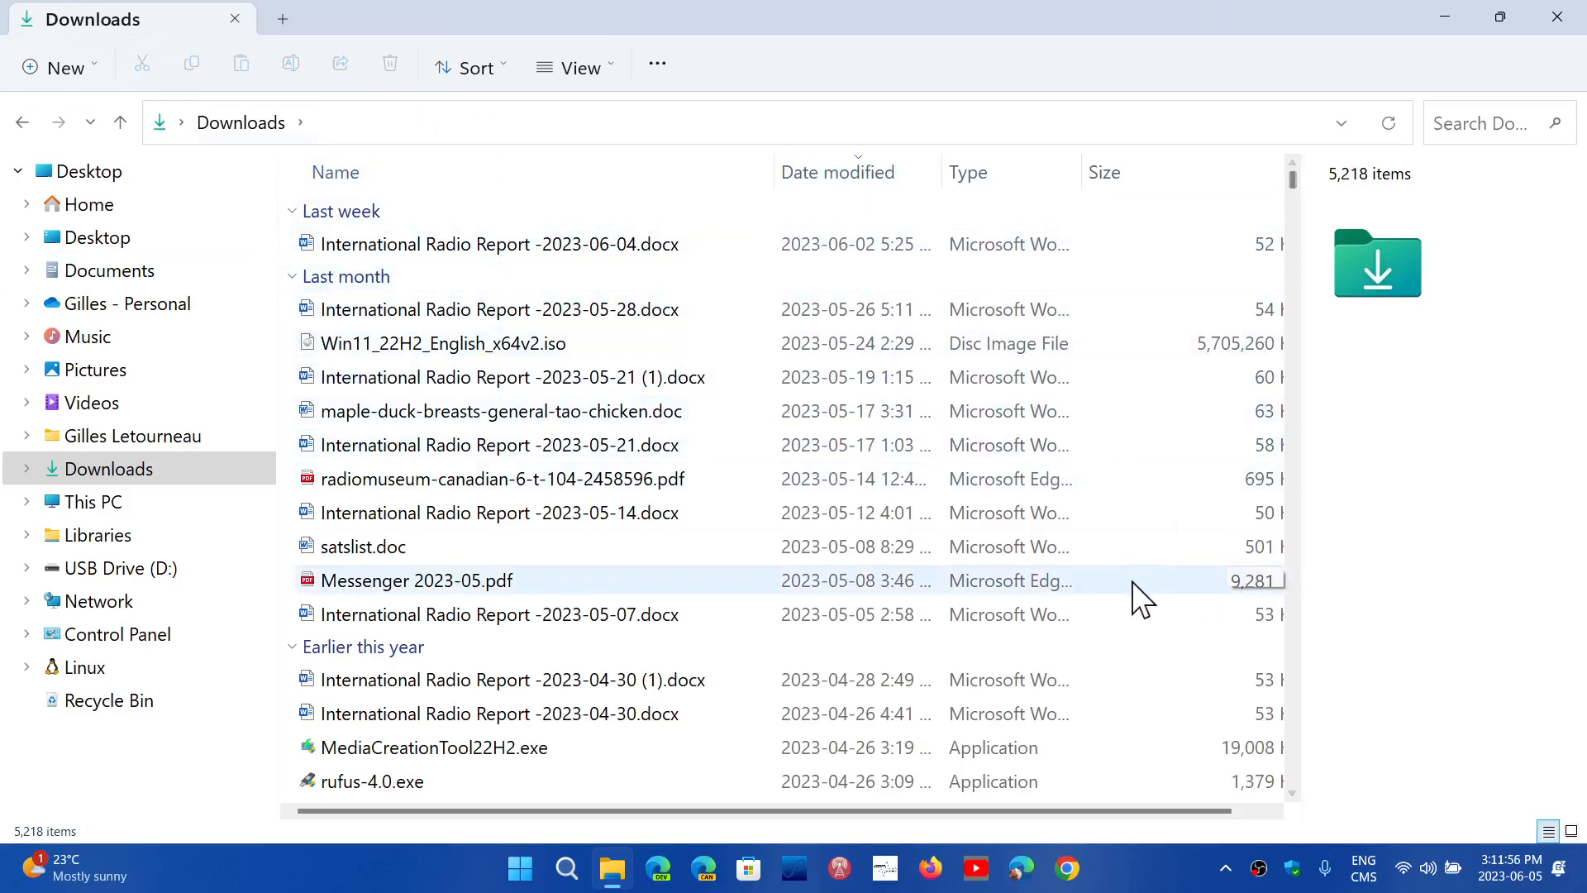
{"action": "mouse_move", "coordinate": [425, 142]}
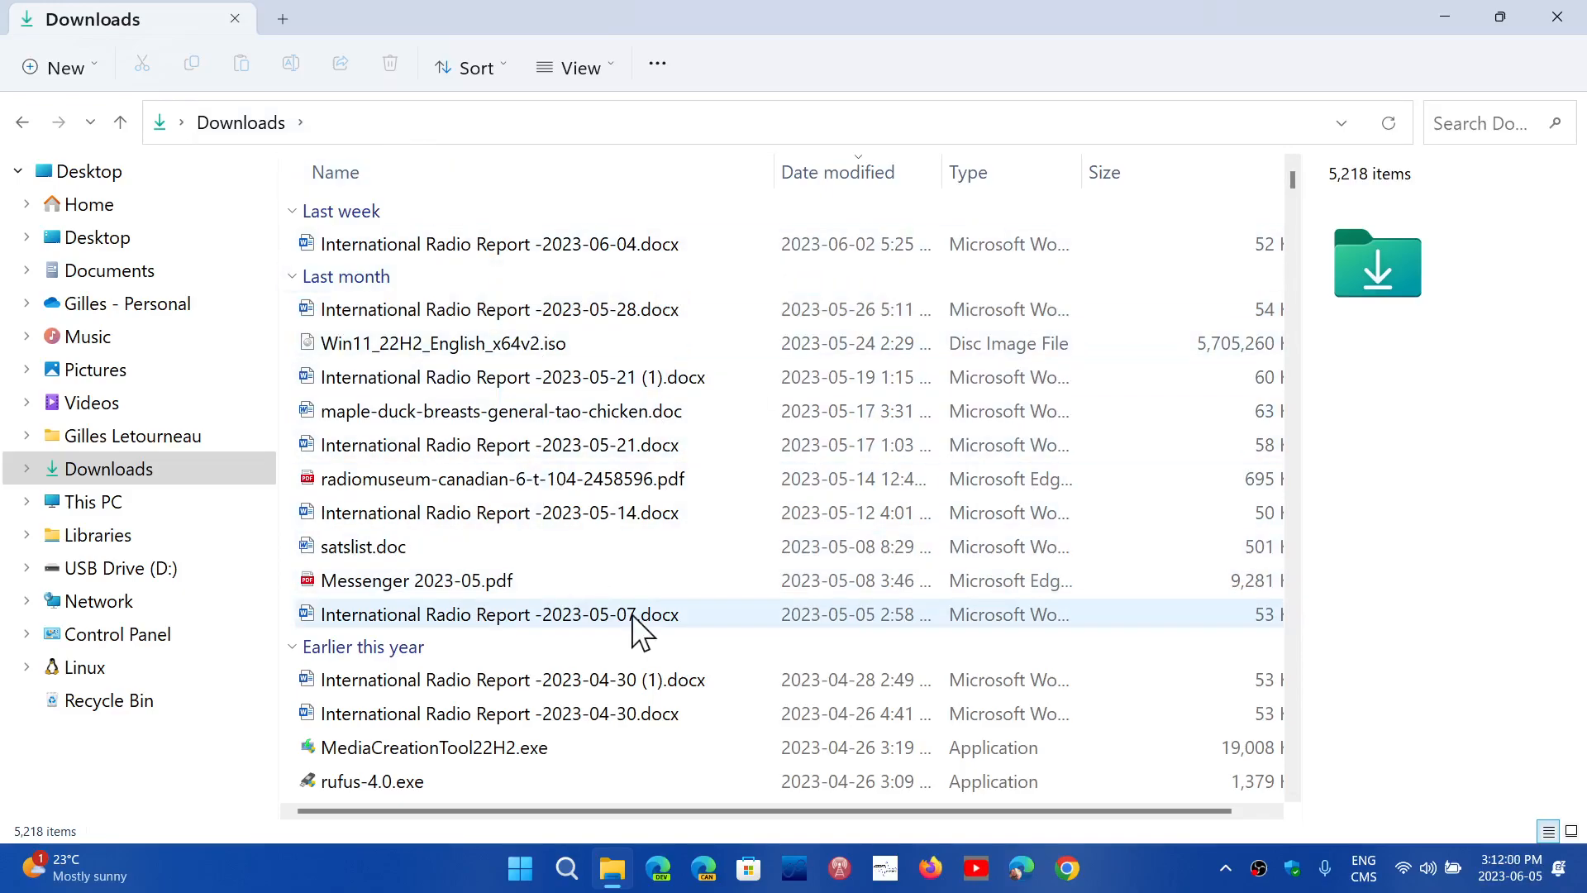
- Sort Downloads by Name, Z to A first, then ascending A to Z
{"action": "left_click", "coordinate": [498, 614]}
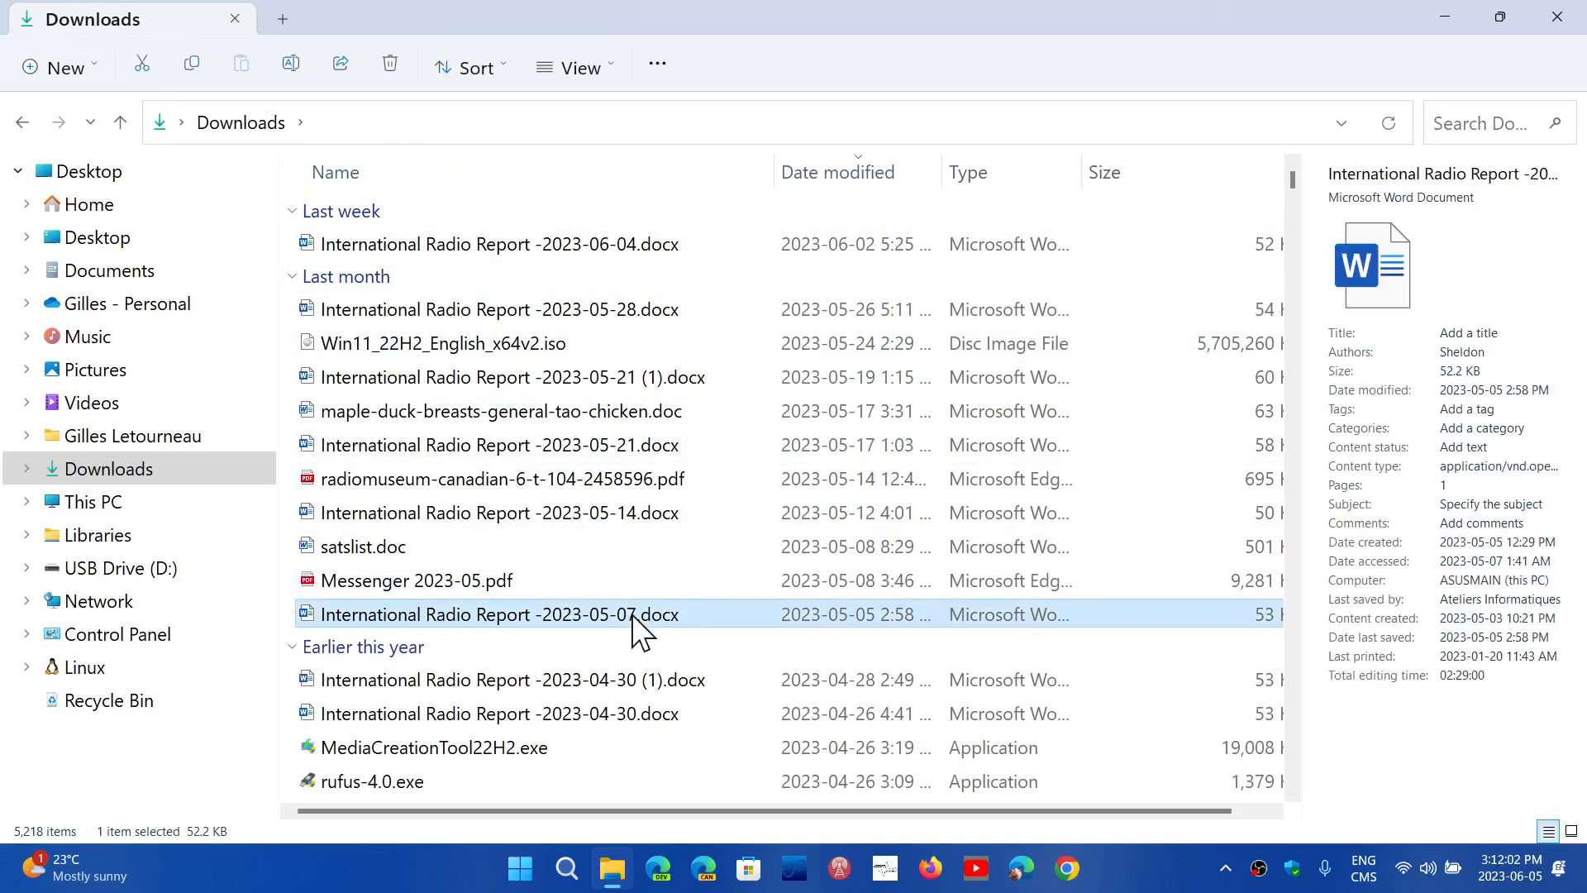
{"action": "mouse_move", "coordinate": [555, 193]}
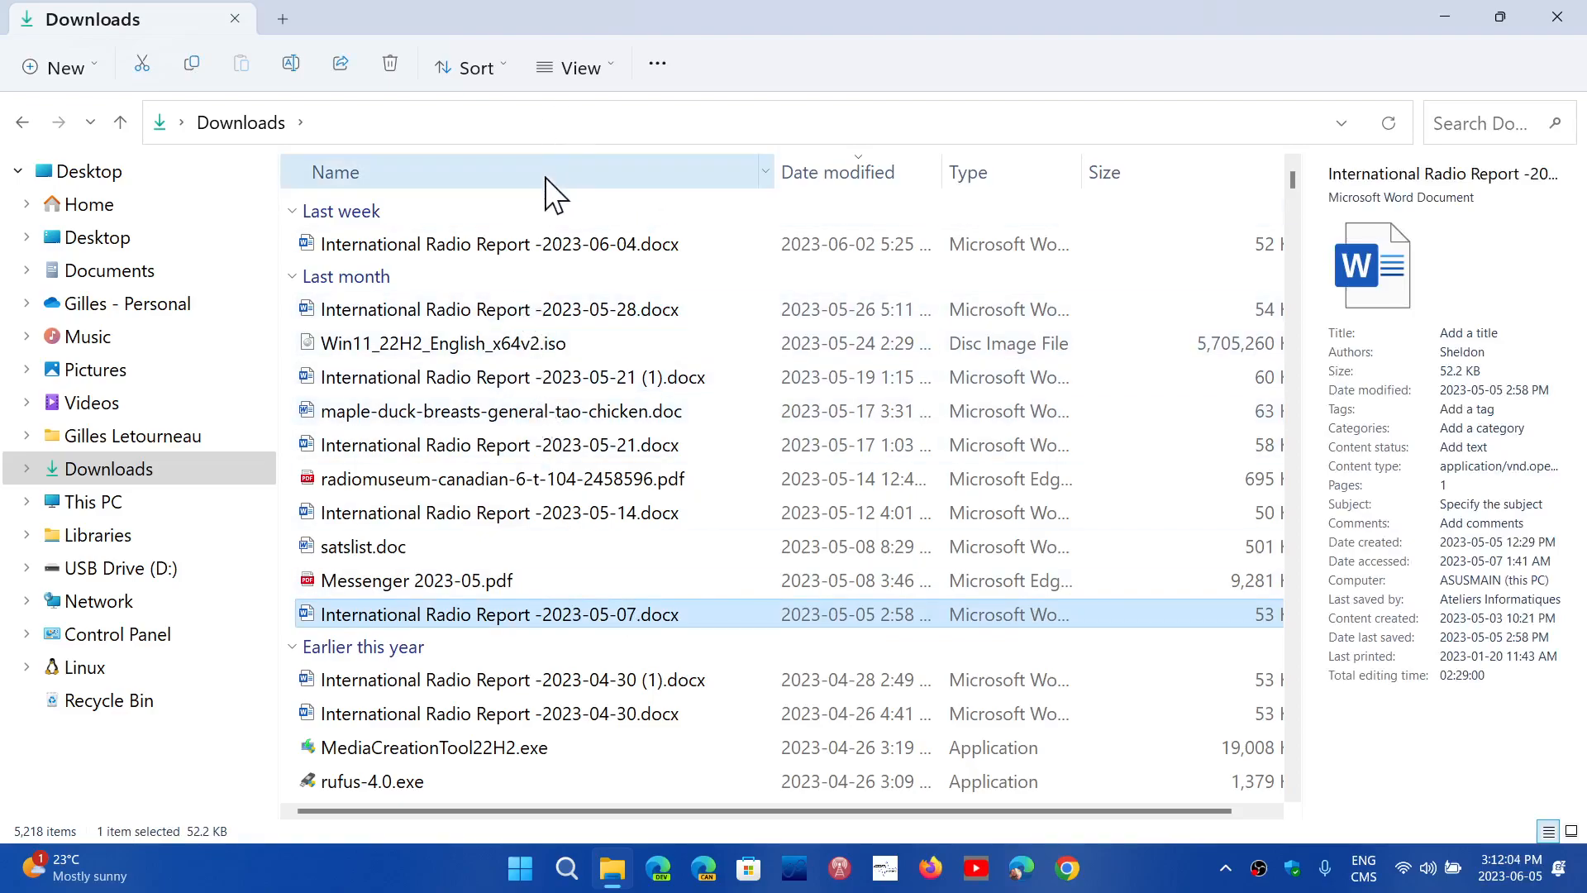
{"action": "left_click", "coordinate": [335, 172]}
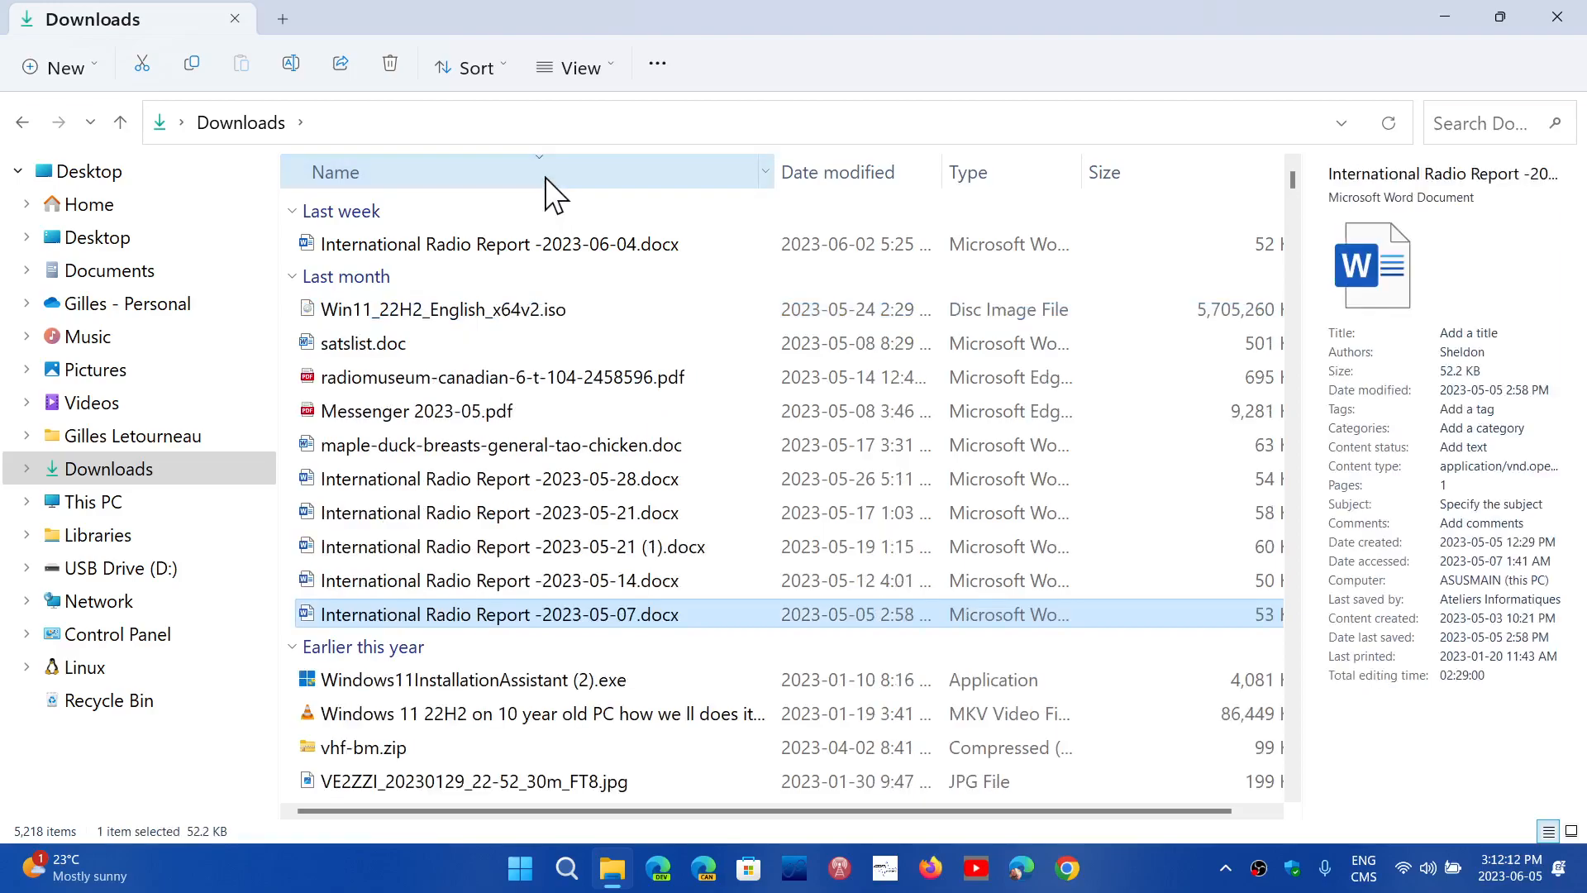
{"action": "left_click", "coordinate": [337, 172]}
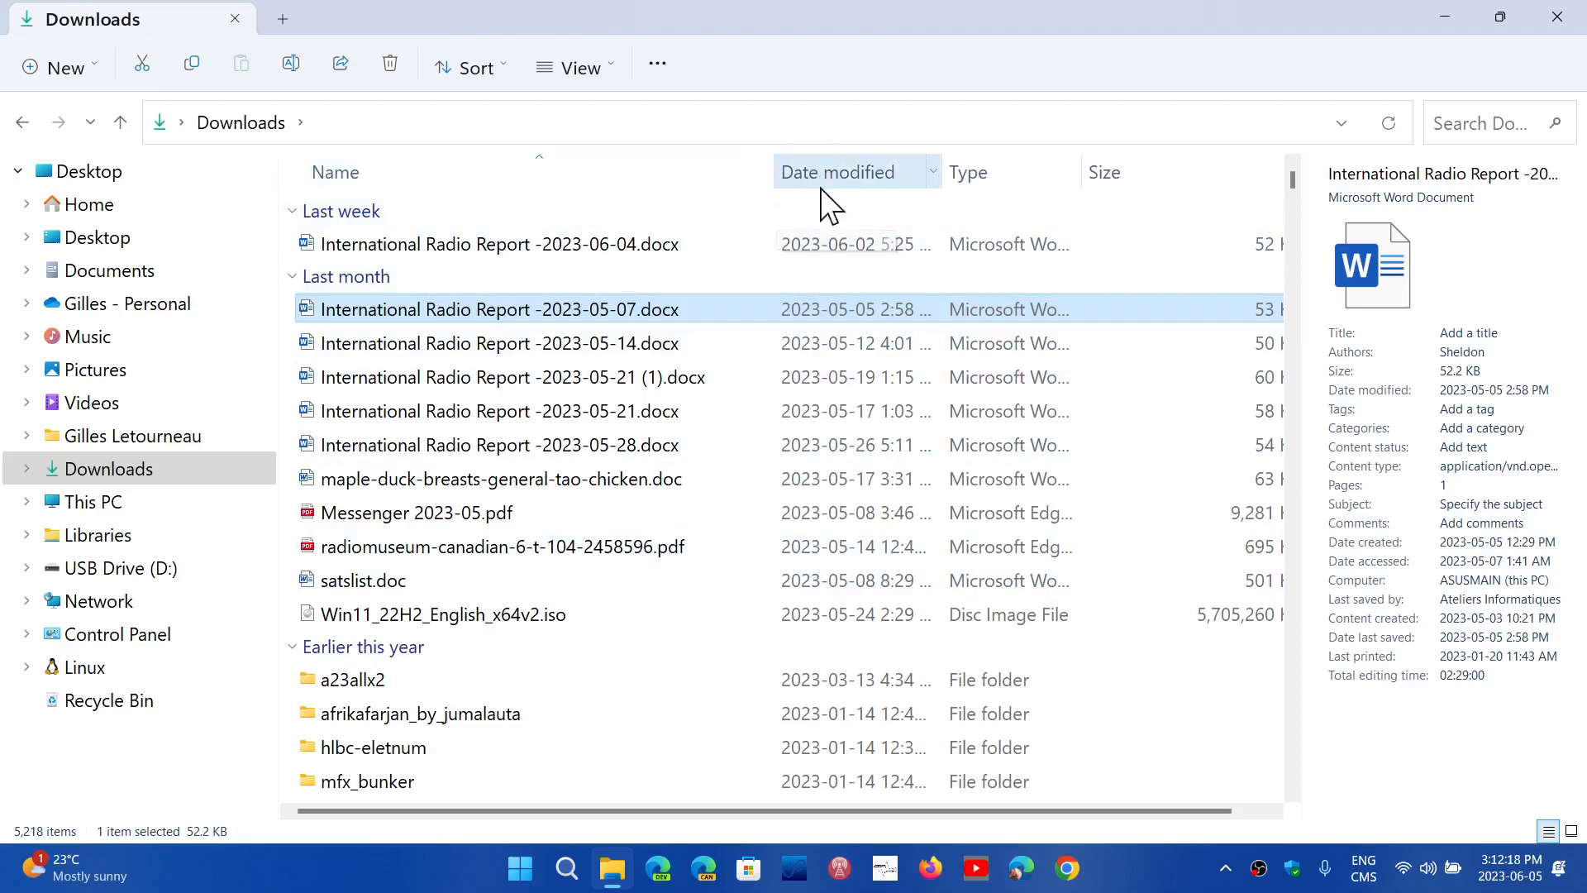
{"action": "mouse_move", "coordinate": [1123, 30]}
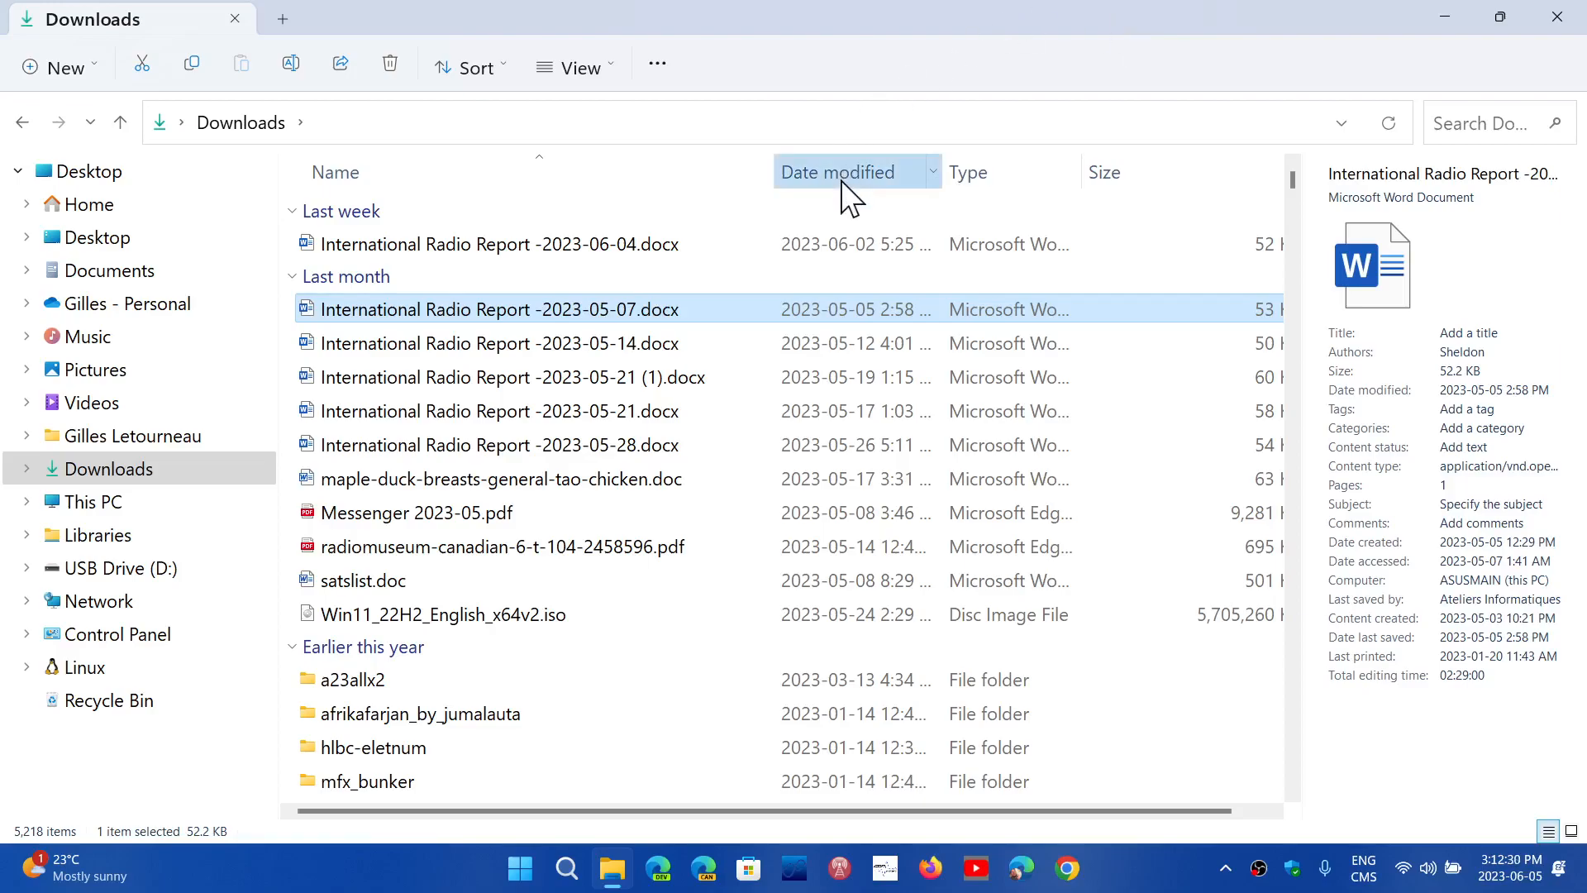
- Re-sort Downloads by Date modified, newest first, then close File Explorer
{"action": "left_click", "coordinate": [836, 171]}
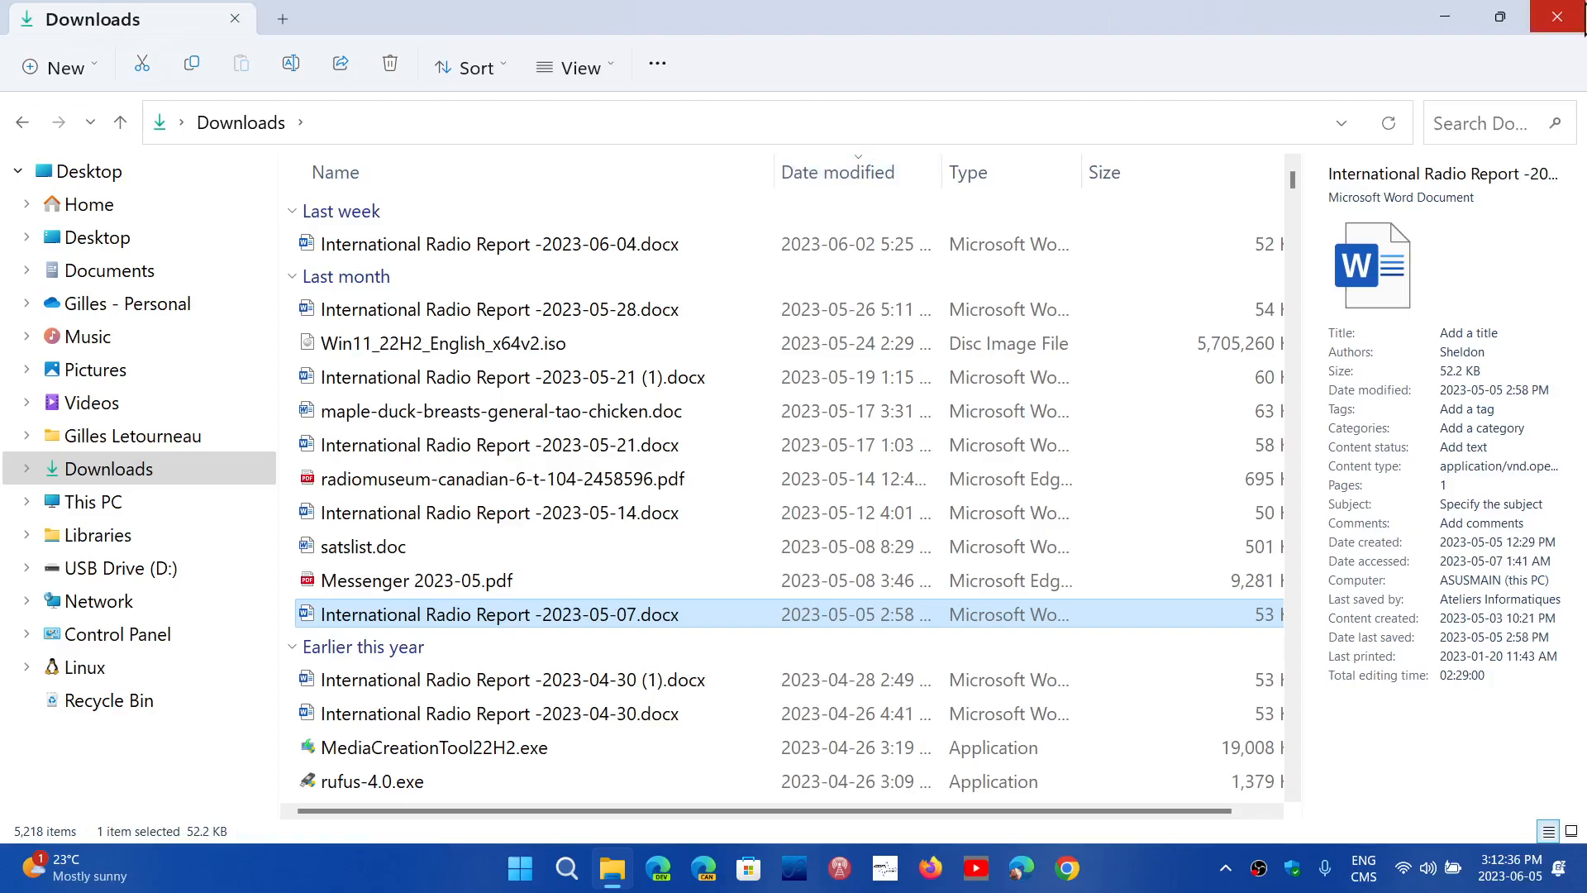
{"action": "left_click", "coordinate": [1557, 18]}
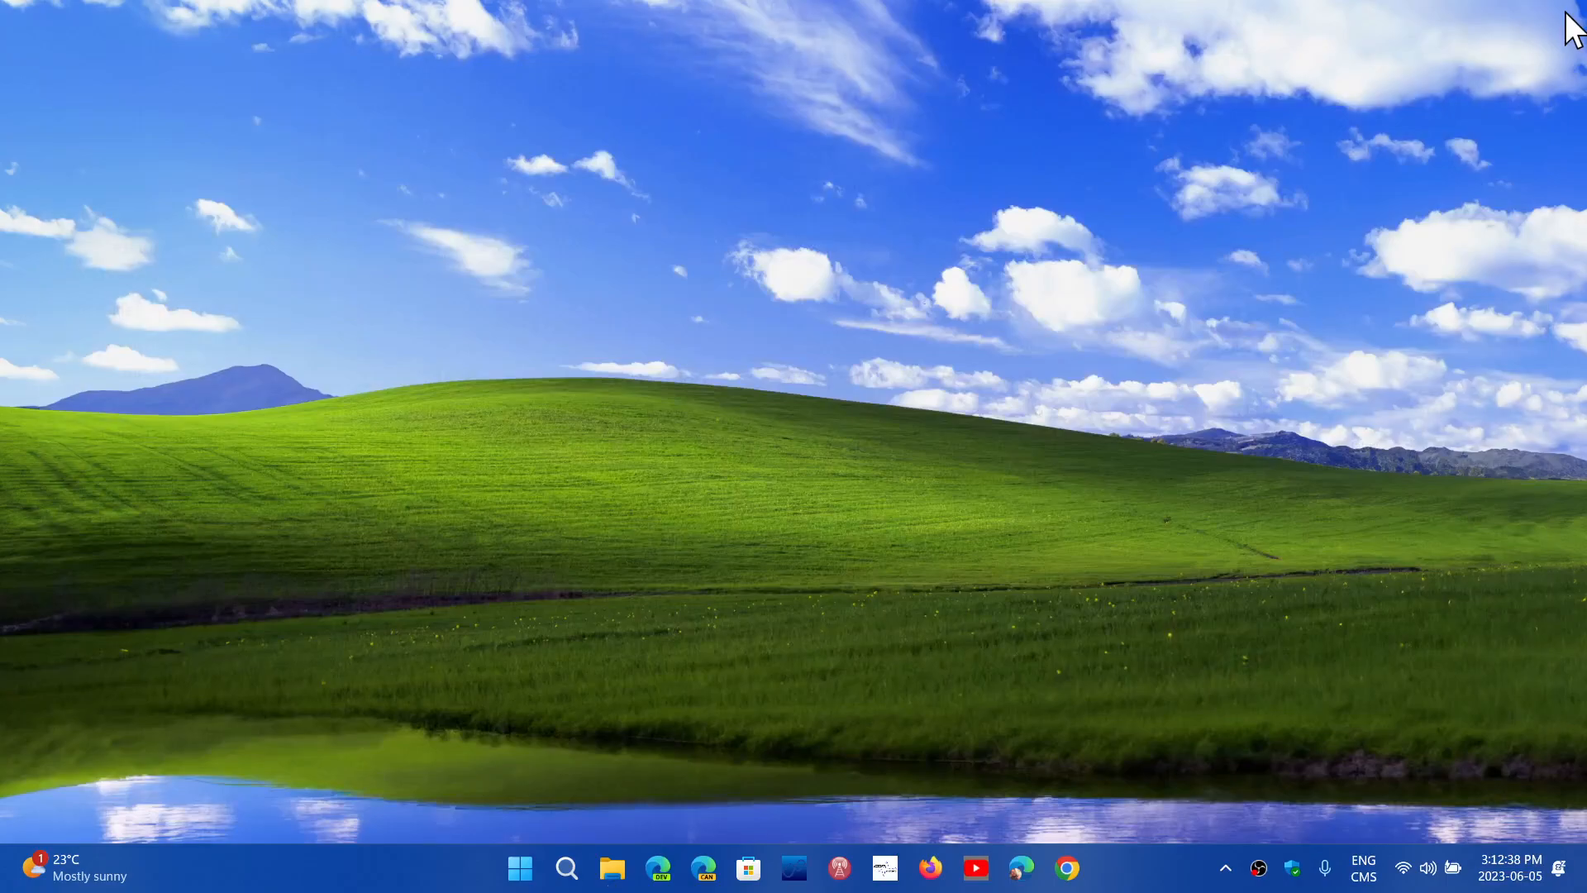